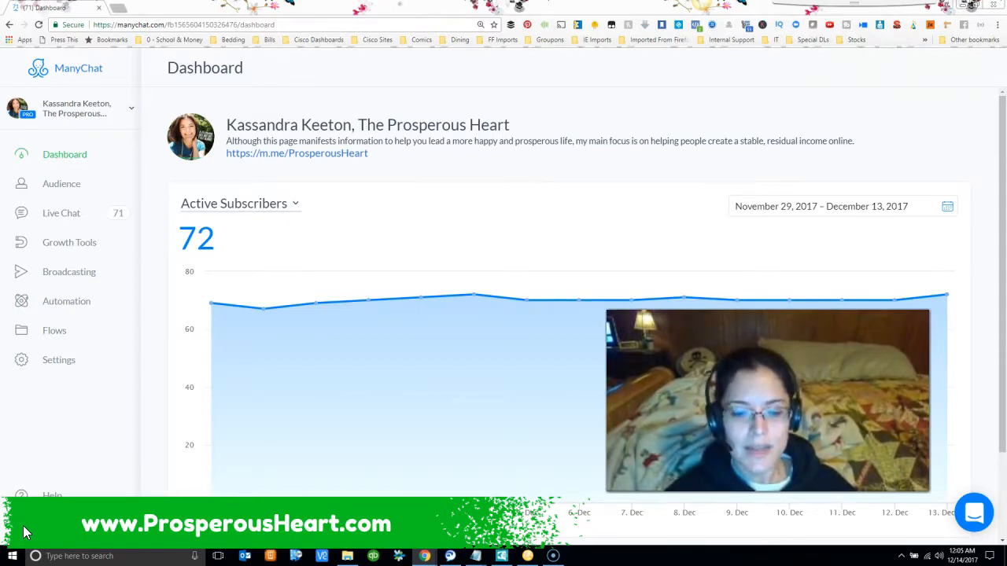
Step: Switch from the ManyChat dashboard to the business's public Facebook page
click(124, 8)
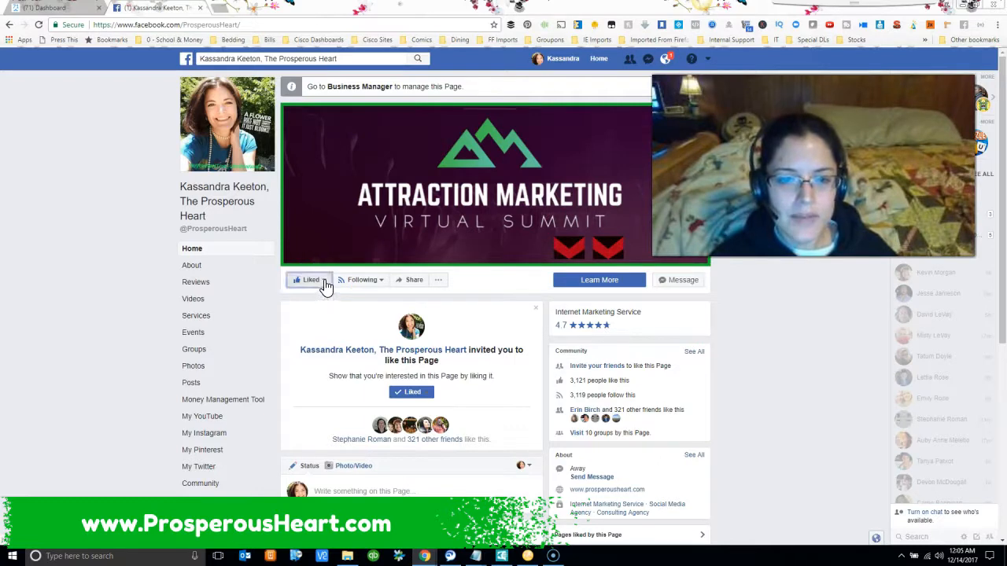
click(308, 280)
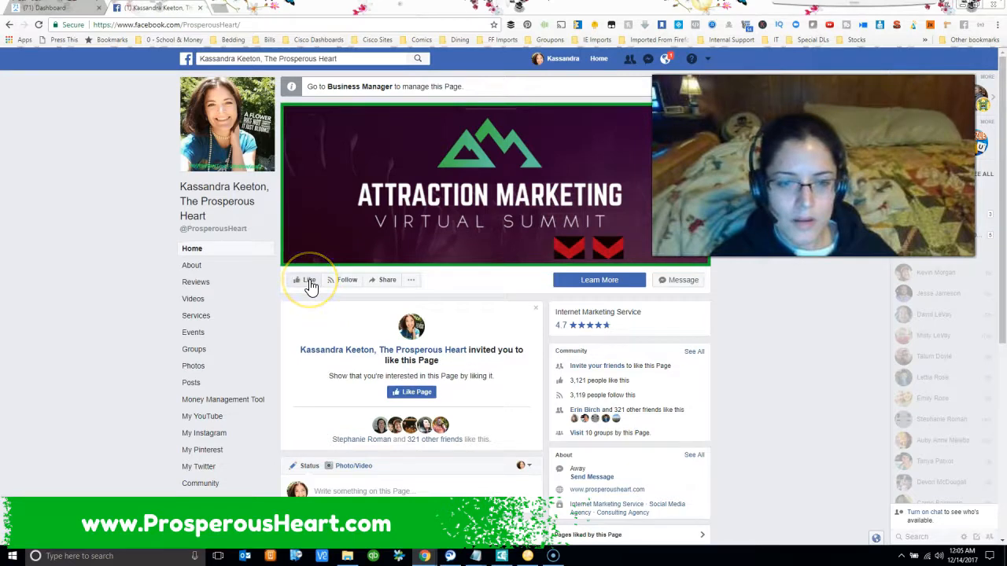
click(307, 280)
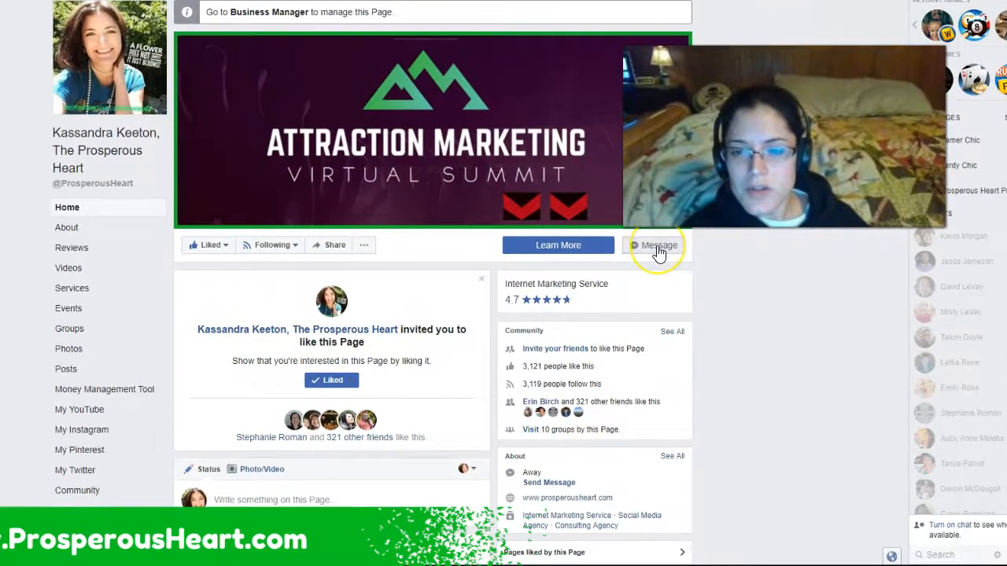
Step: Message the page with keyword AMVS2017 and answer the bot's question with Yes
click(658, 245)
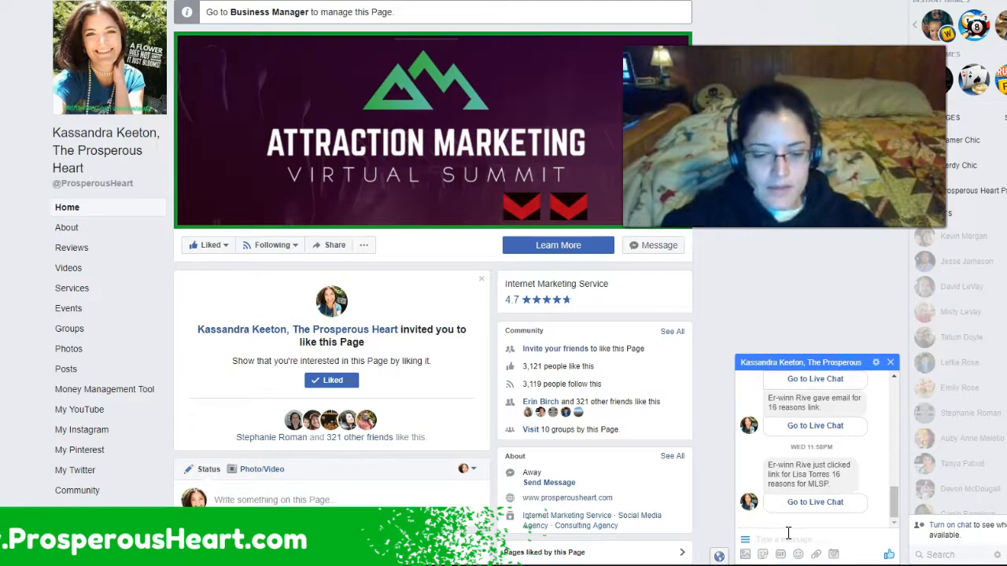
text(AMVS2017)
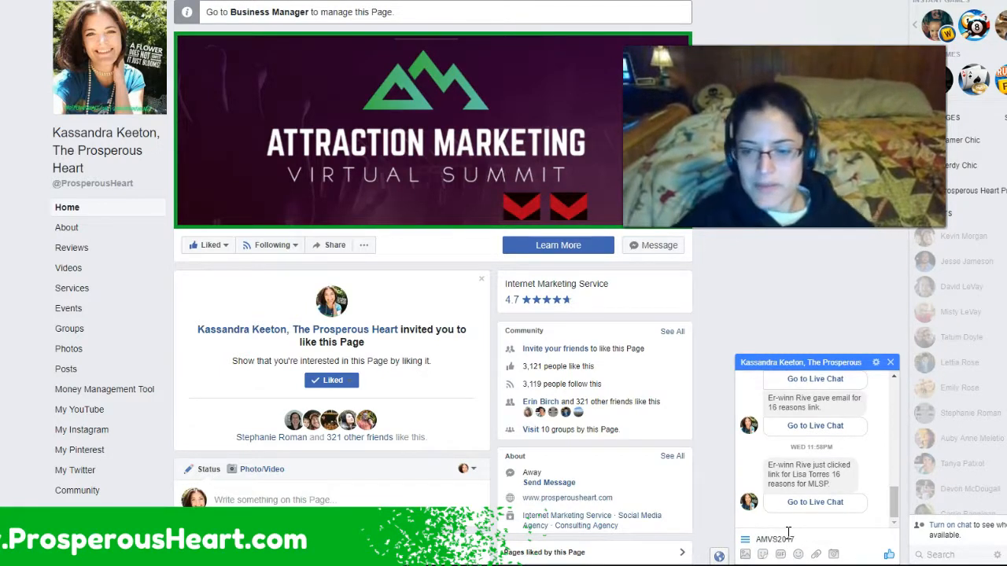
text(AMVS2017)
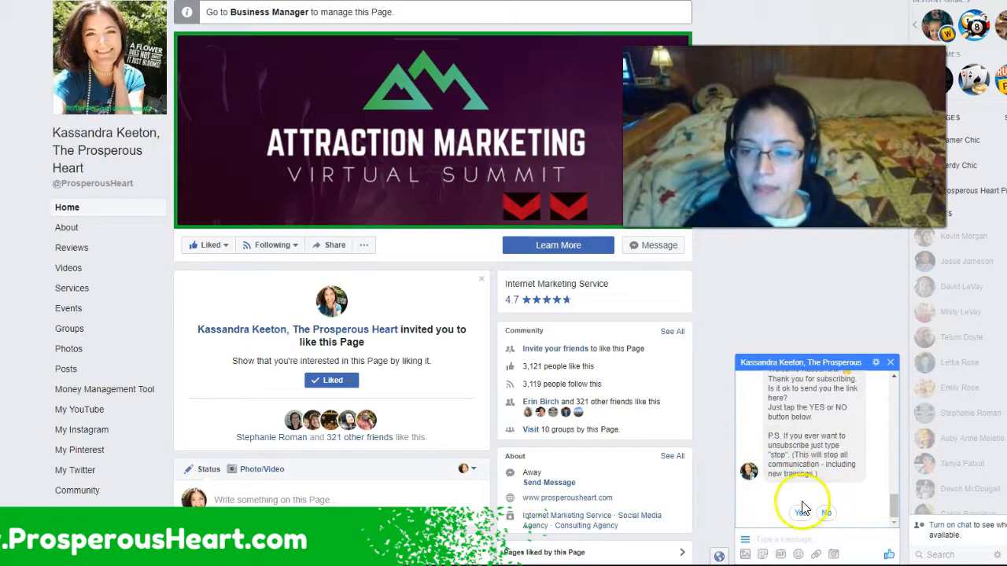
click(803, 513)
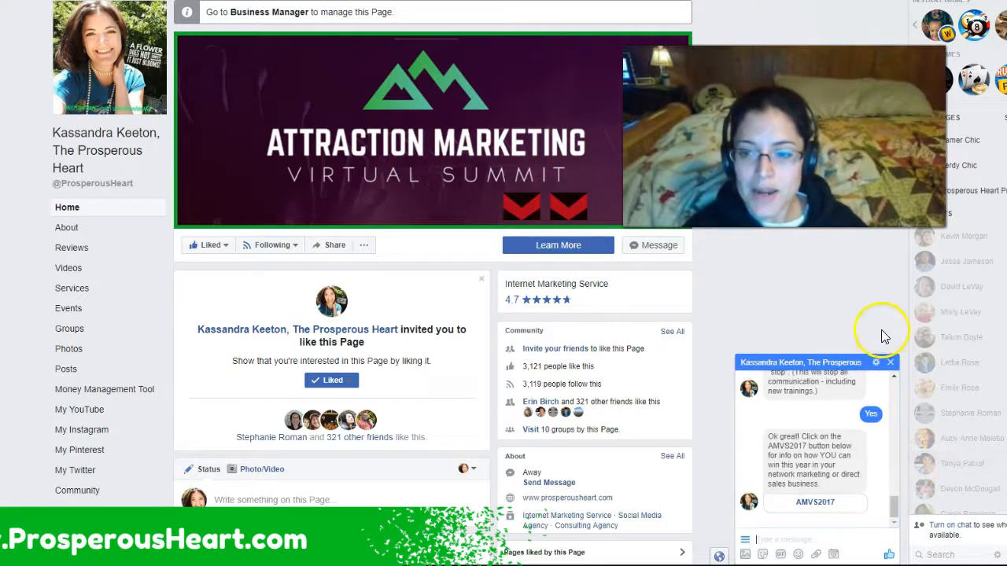
mouse_move(881, 323)
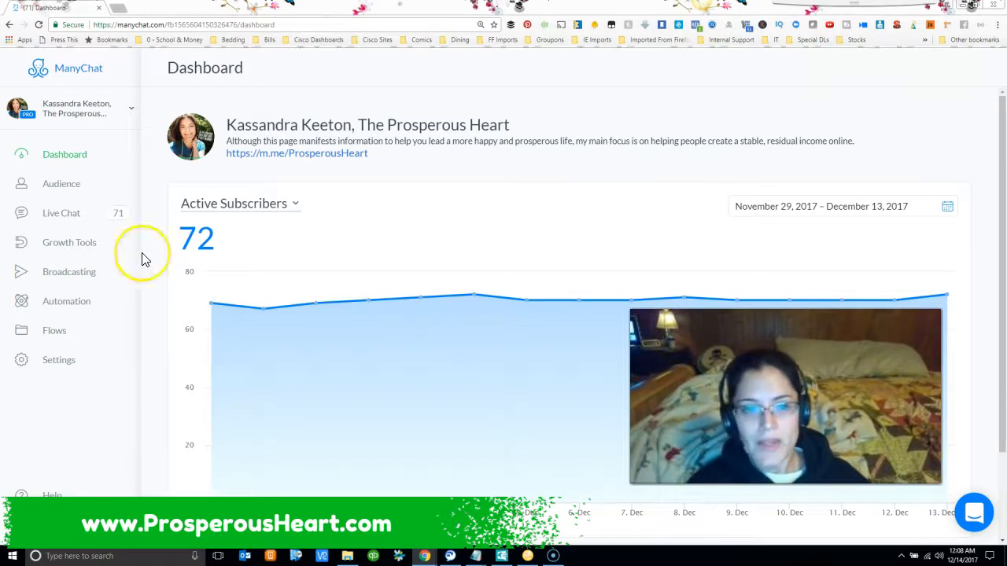
mouse_move(63, 428)
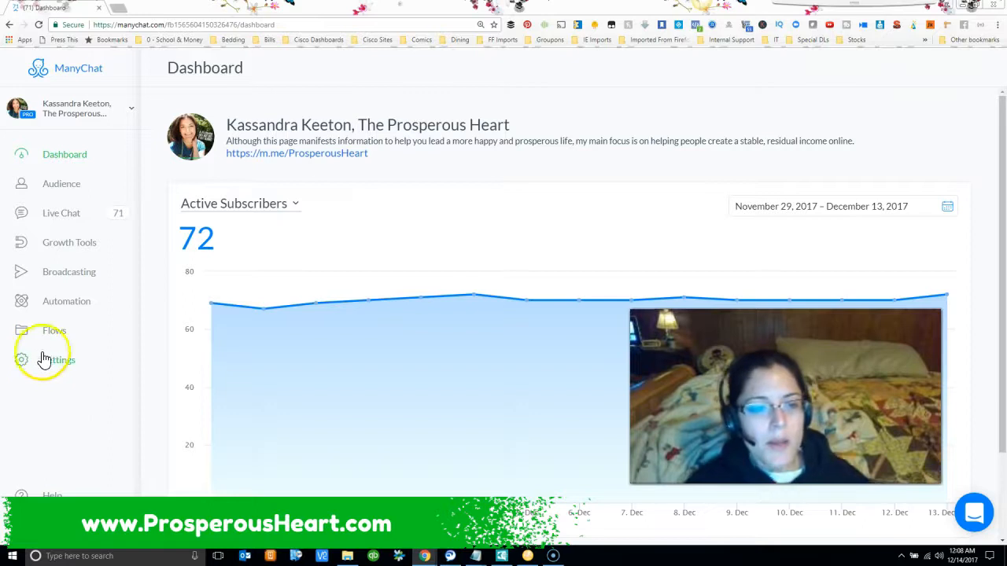
mouse_move(67, 307)
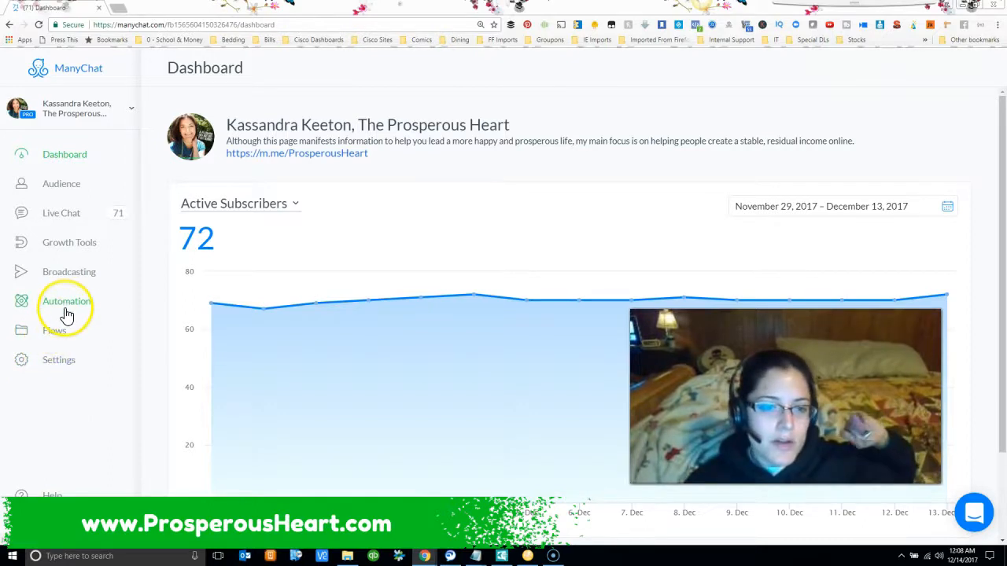
Step: Show the bot's keyword rules list under Automation and scroll through the triggers
click(66, 301)
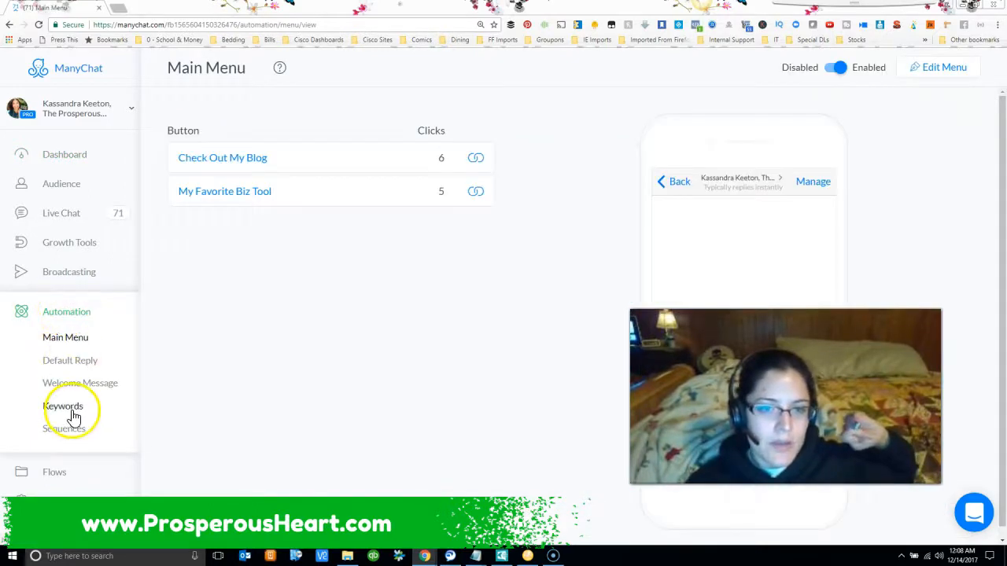
click(62, 406)
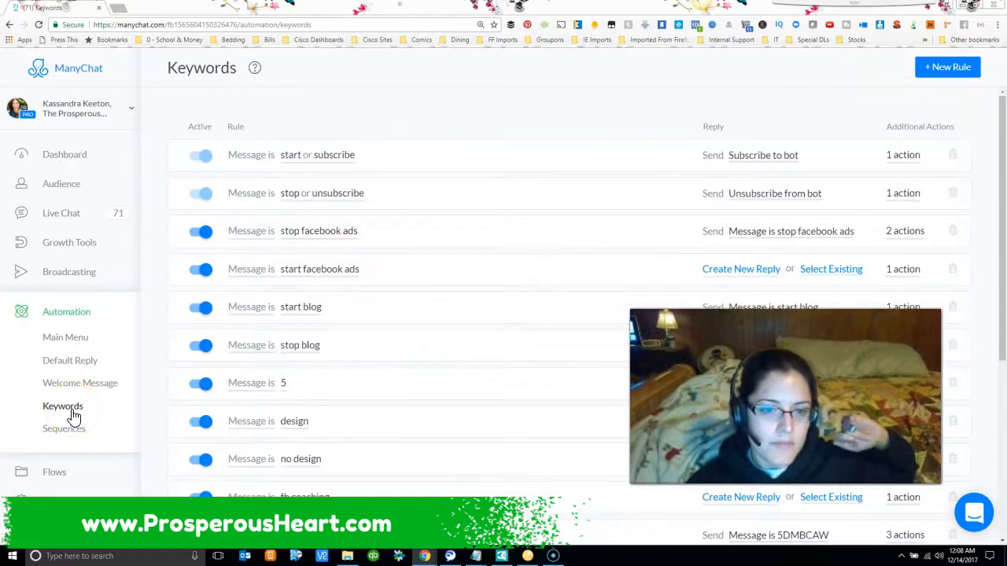
scroll(down, 3)
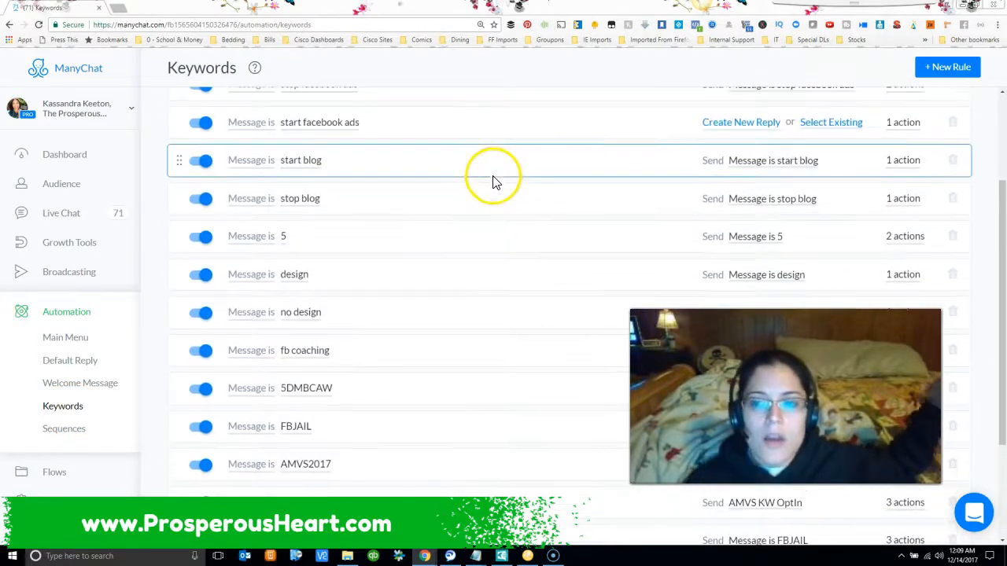
scroll(down, 3)
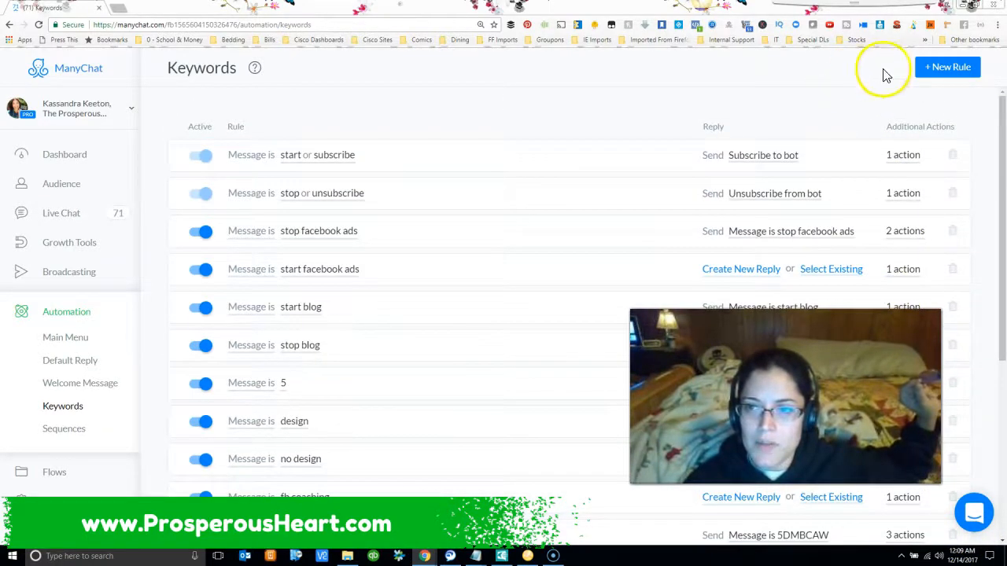
Step: Create a keyword rule 'blog' and start a new reply flow for it
scroll(down, 3)
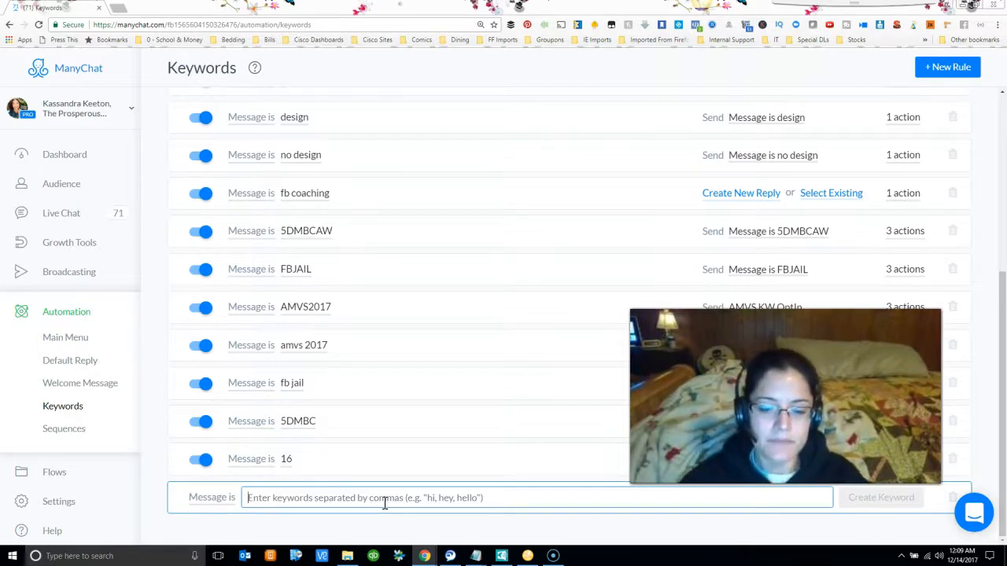
text(blog)
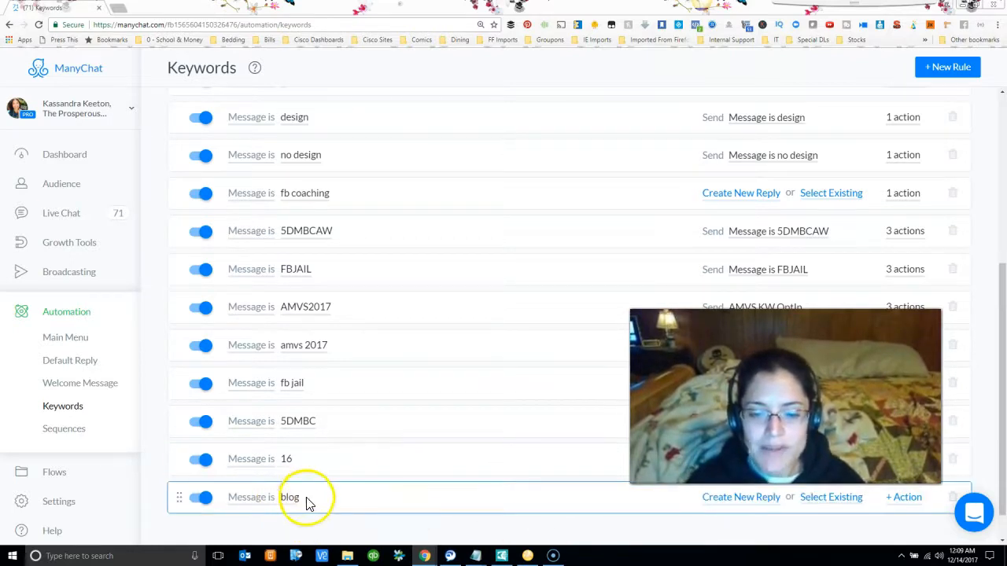
click(739, 497)
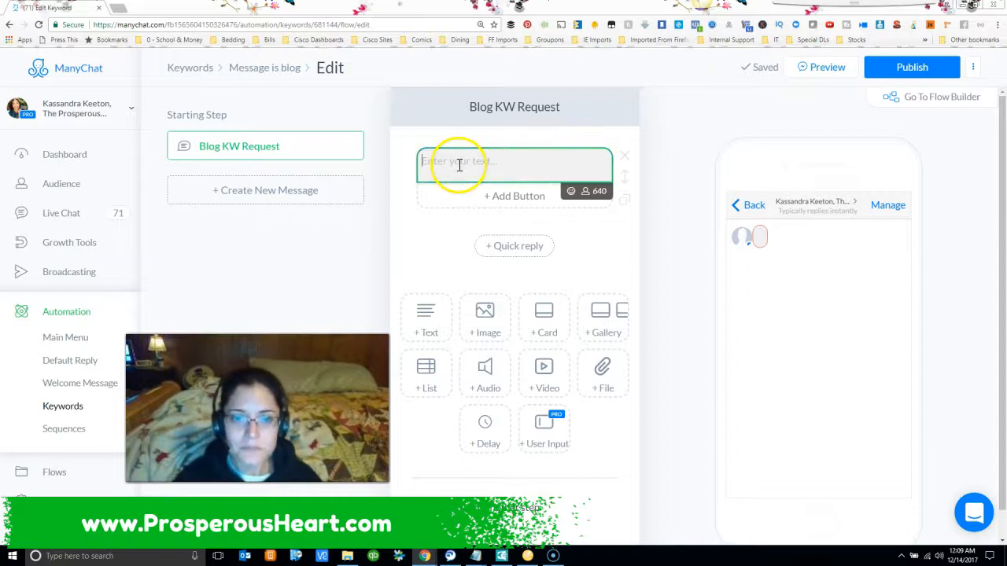
Step: Begin the reply with 'Hey' plus the subscriber's first name, fallback 'friend', and '!'
click(484, 160)
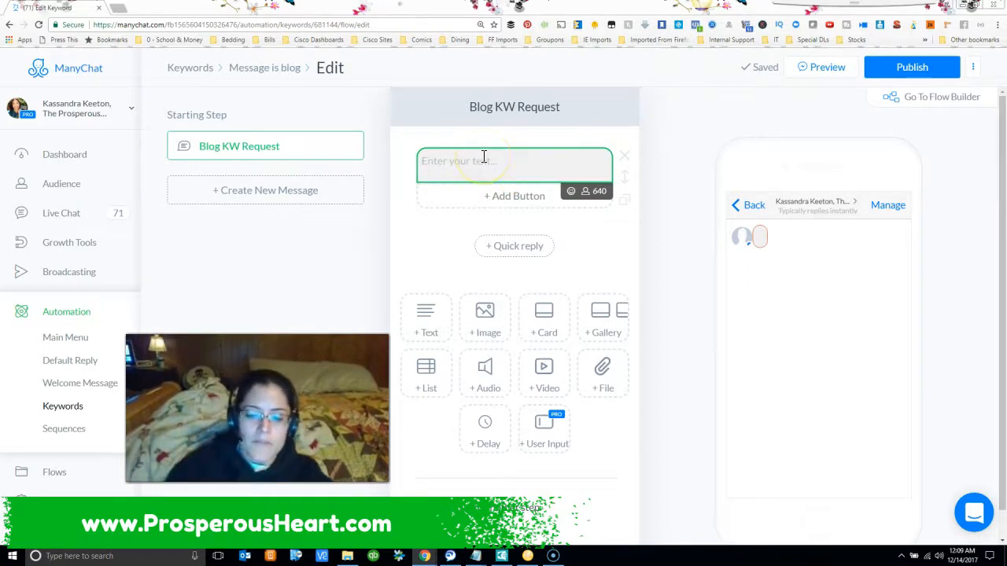
text(Hey)
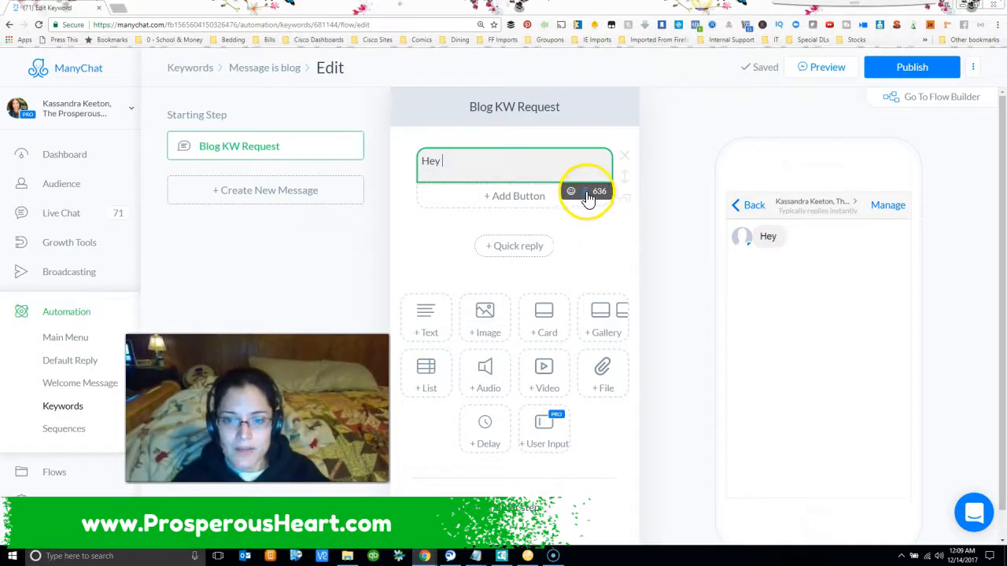
click(585, 192)
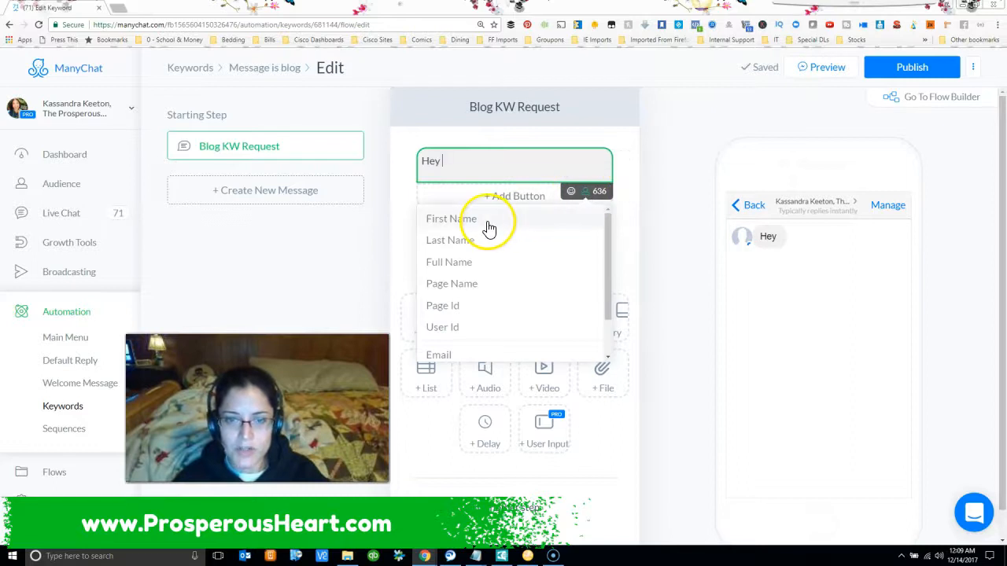
scroll(down, 3)
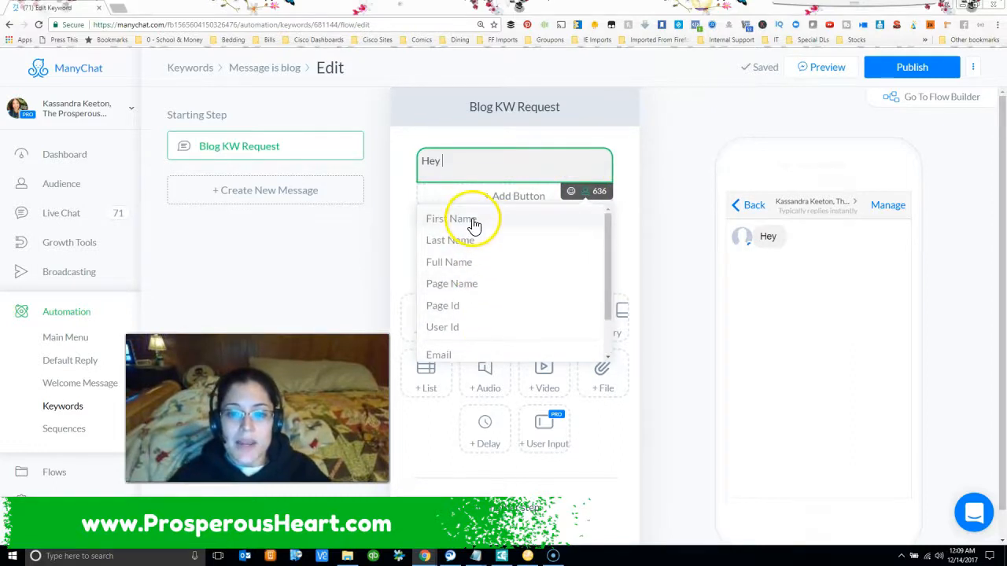
click(450, 218)
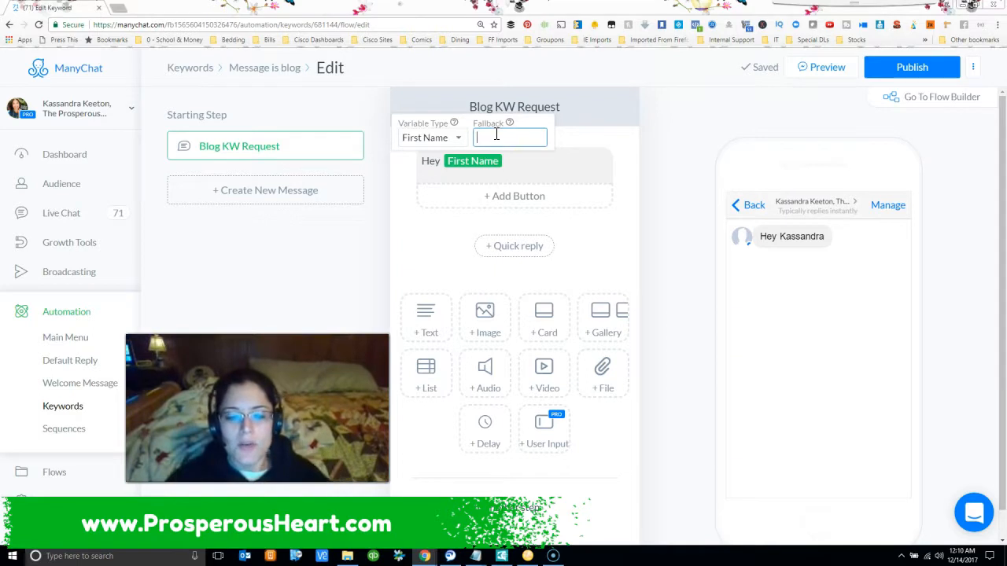
text(friend)
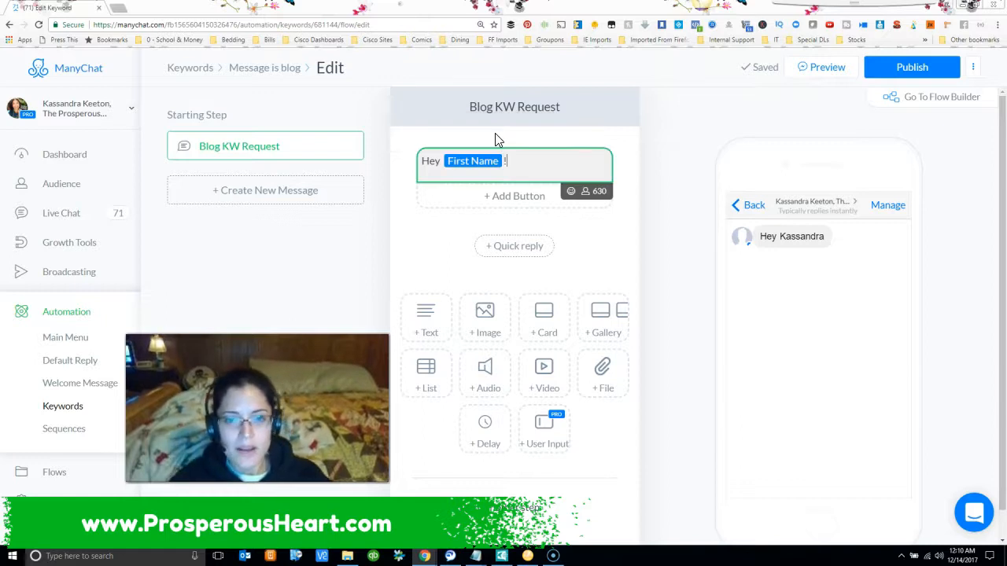
text(!)
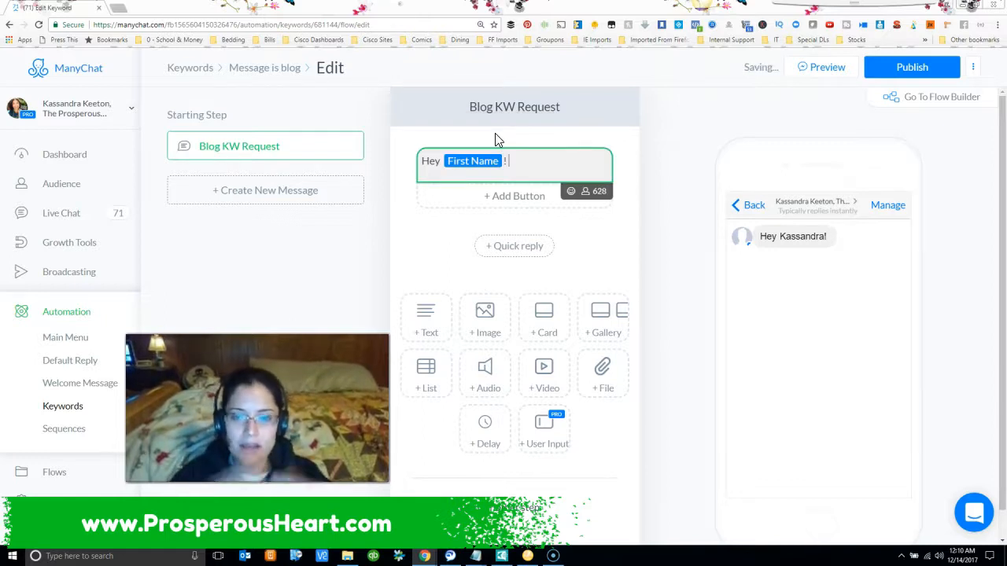
Step: Write the thanks-for-requesting text asking whether to send it here or to email
text(T)
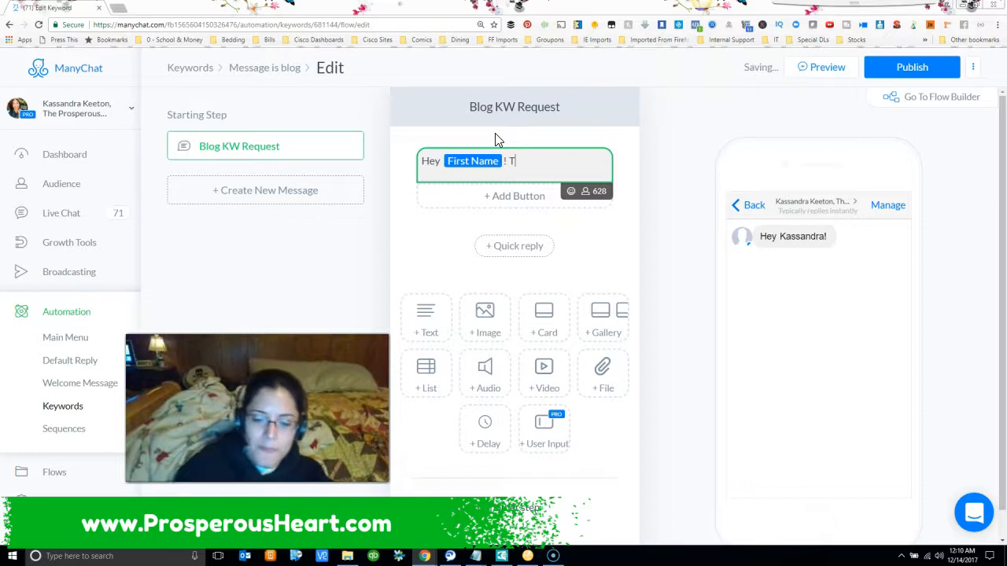
text(Thanks for requesting)
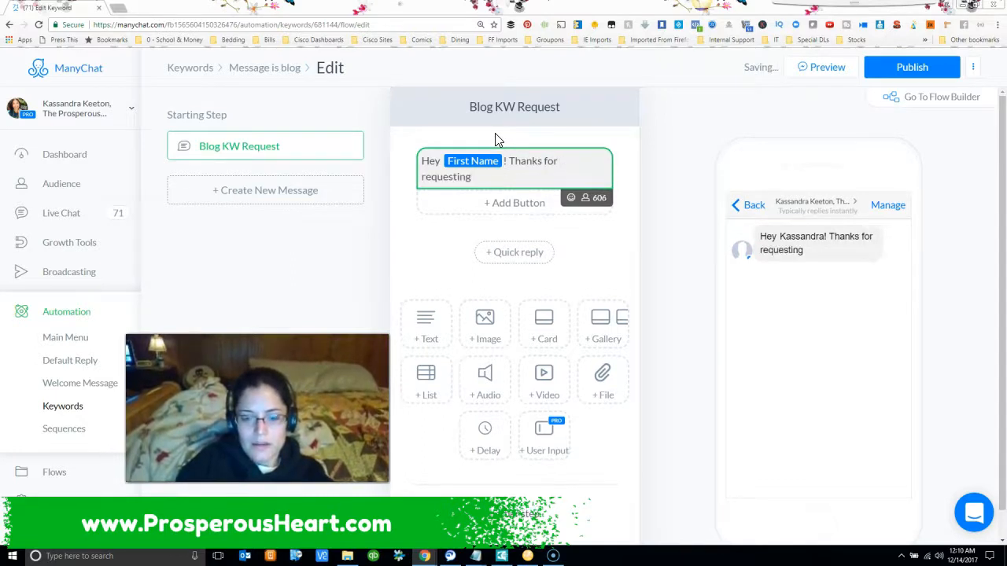
text(information about my blog. Would you)
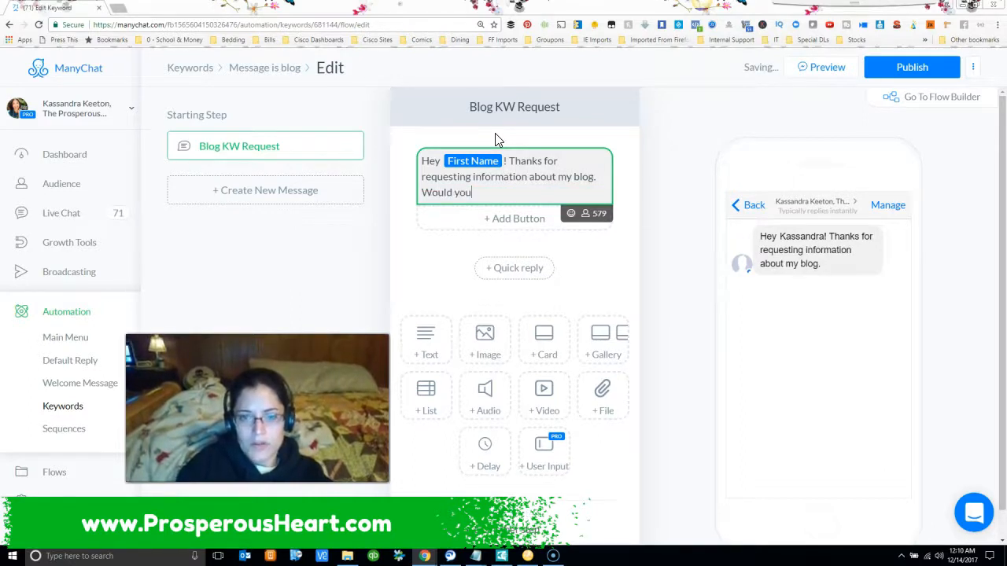
text(like ti s)
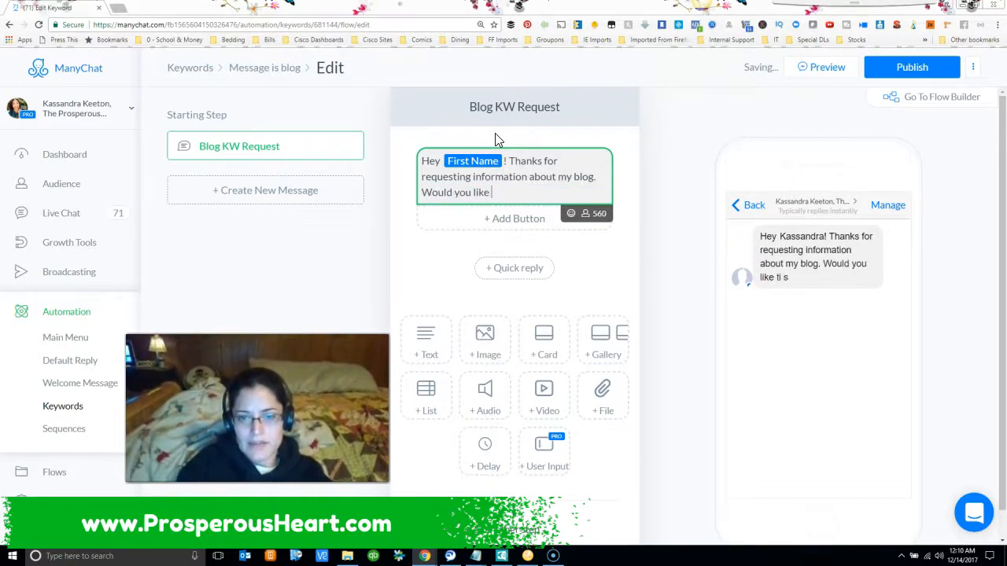
text(it sent here or)
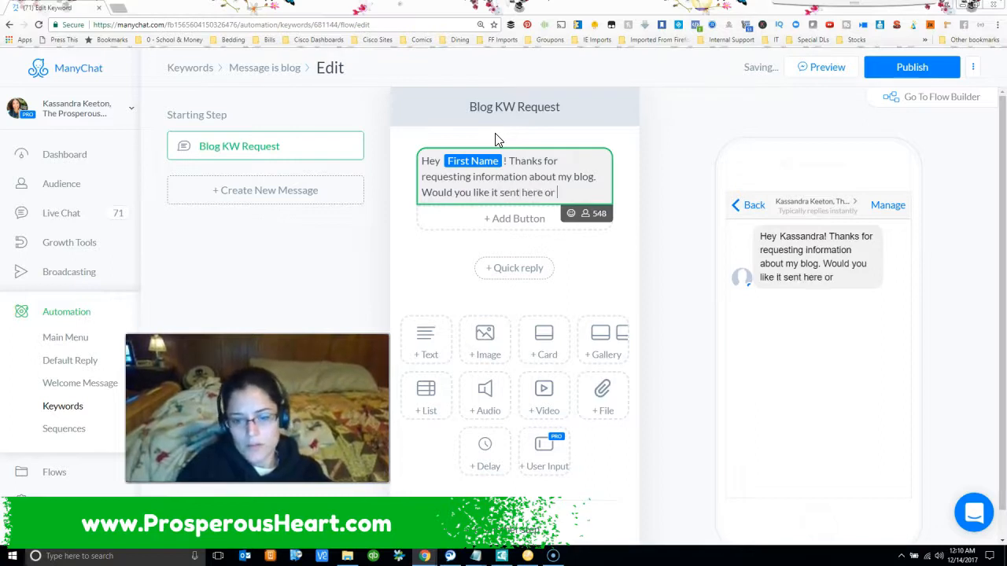
text(to your email?)
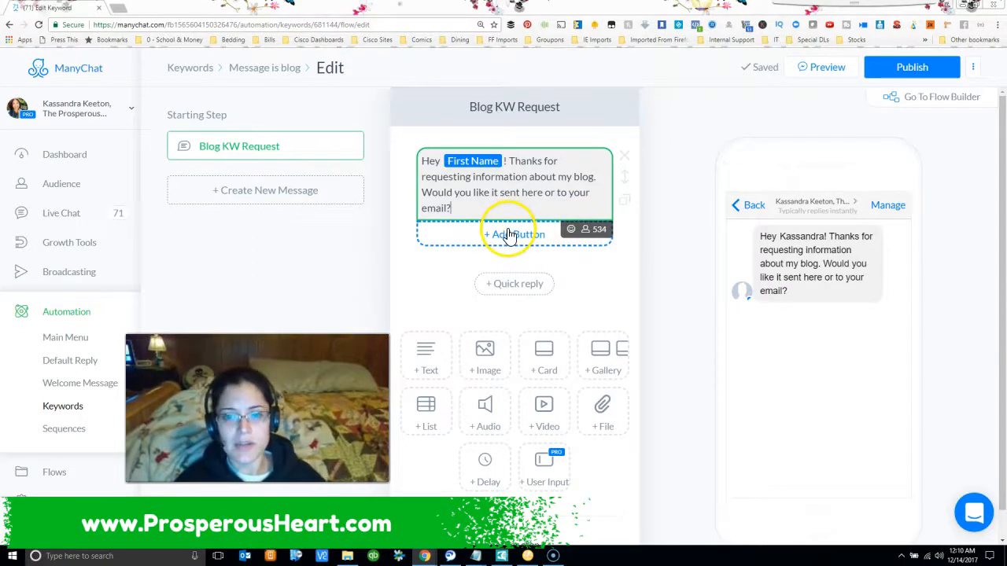
Step: Add a trial button under the message, then delete it again
click(513, 233)
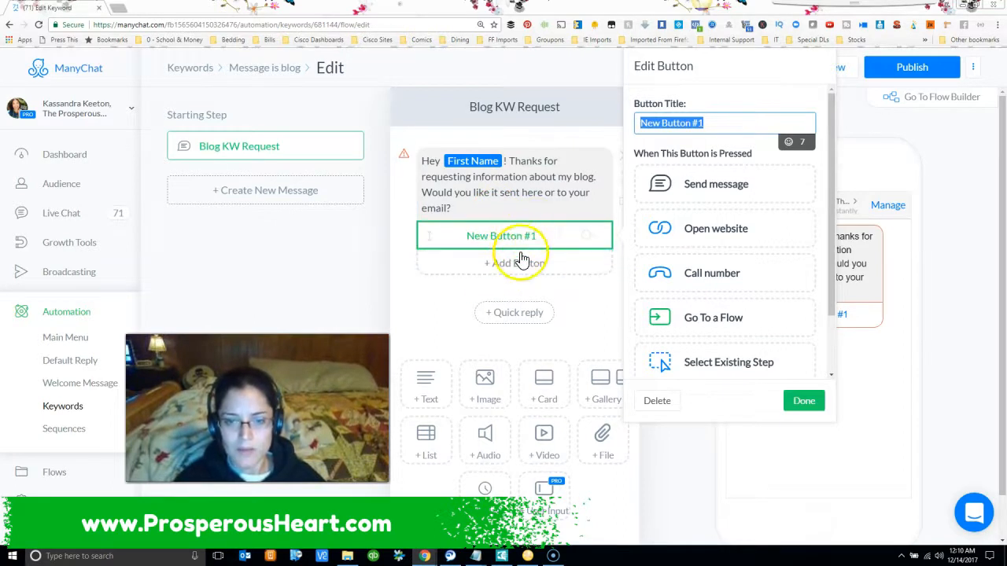
mouse_move(585, 293)
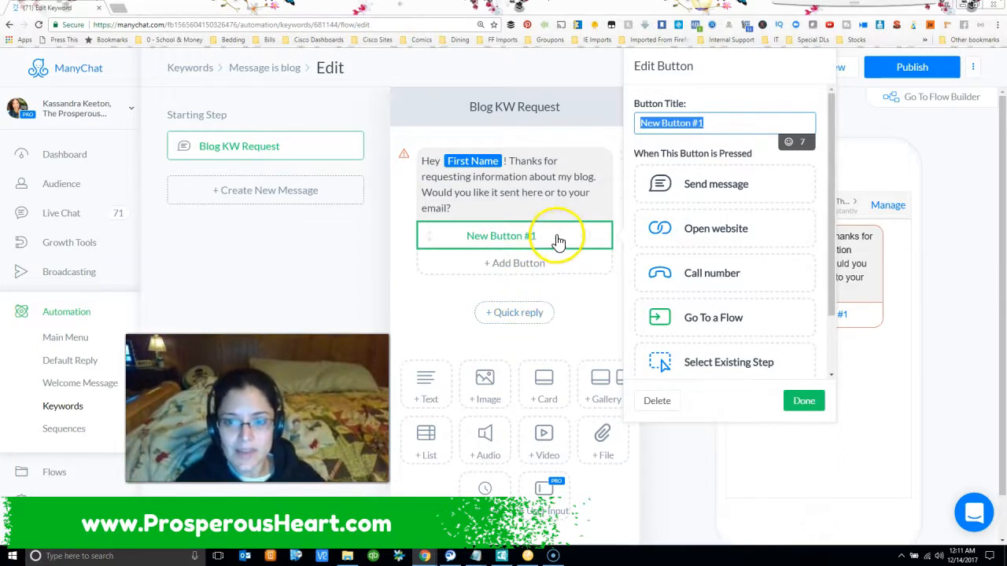
click(658, 401)
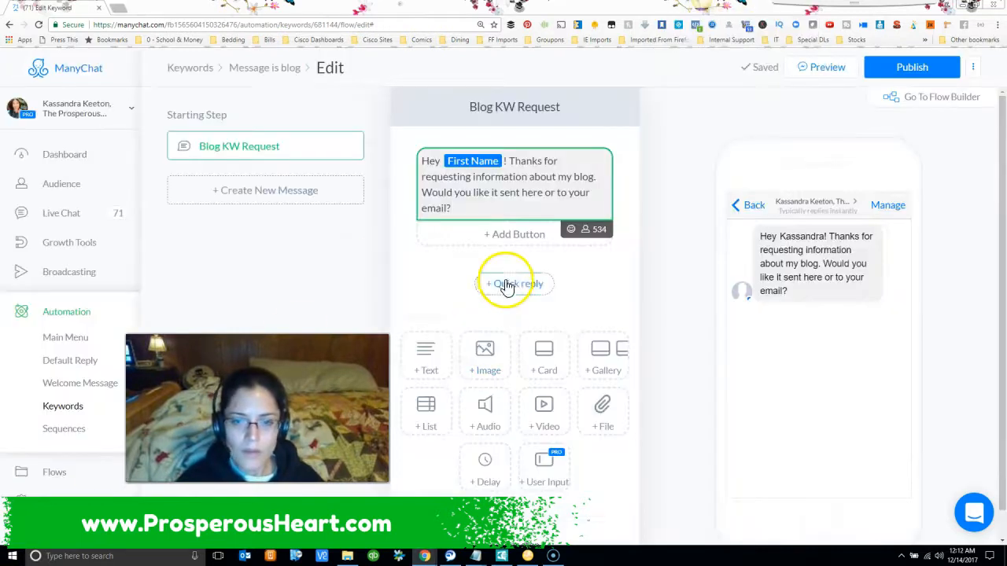
Step: Add a quick reply with a praying-hands icon, renamed from 'Yes' to 'Here Please!'
click(513, 284)
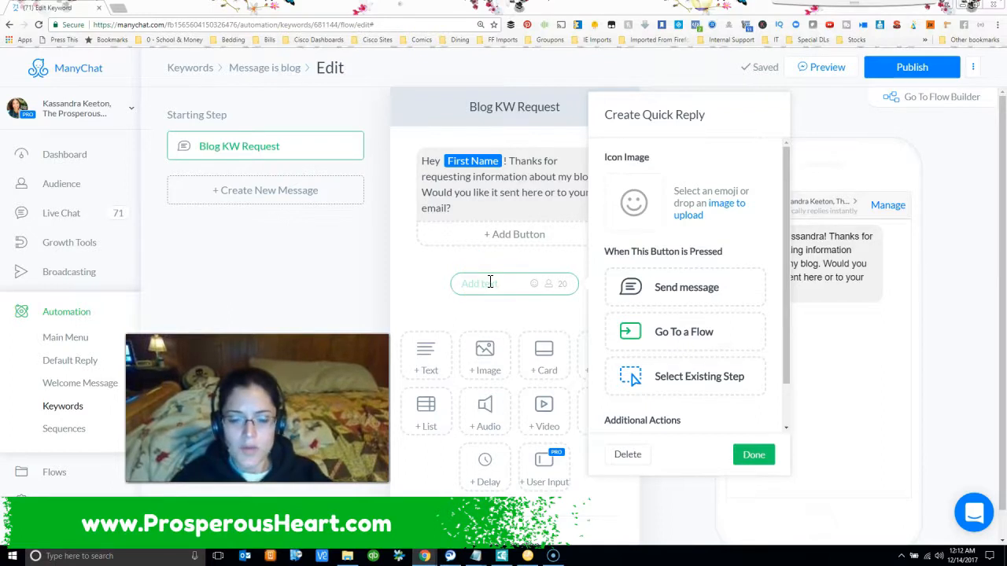
text(Yes)
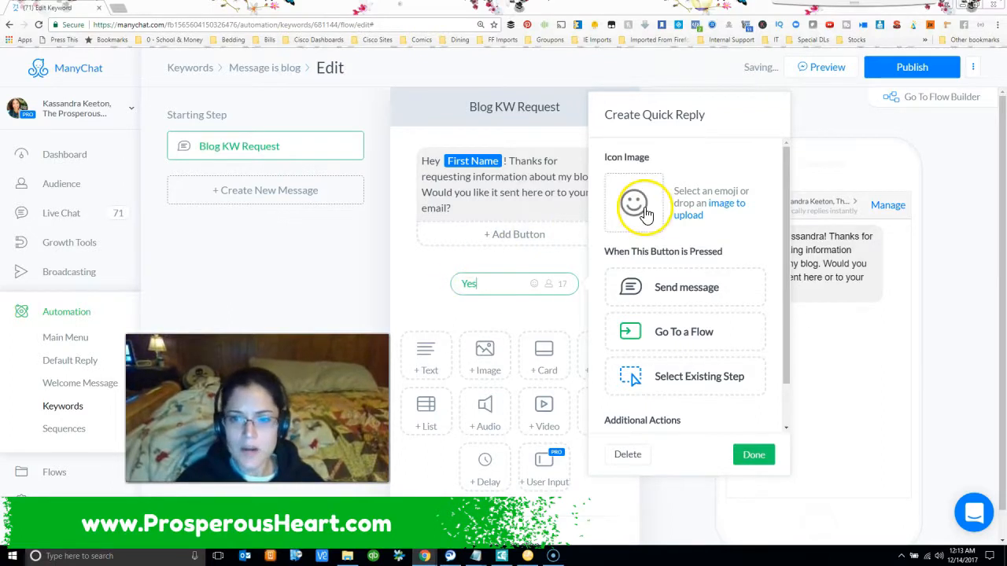
click(636, 204)
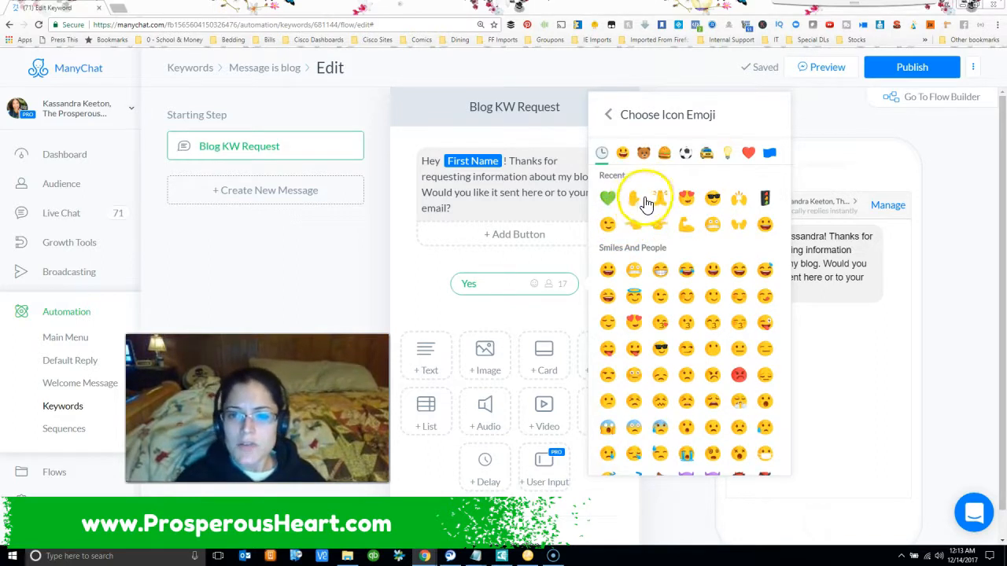
click(634, 199)
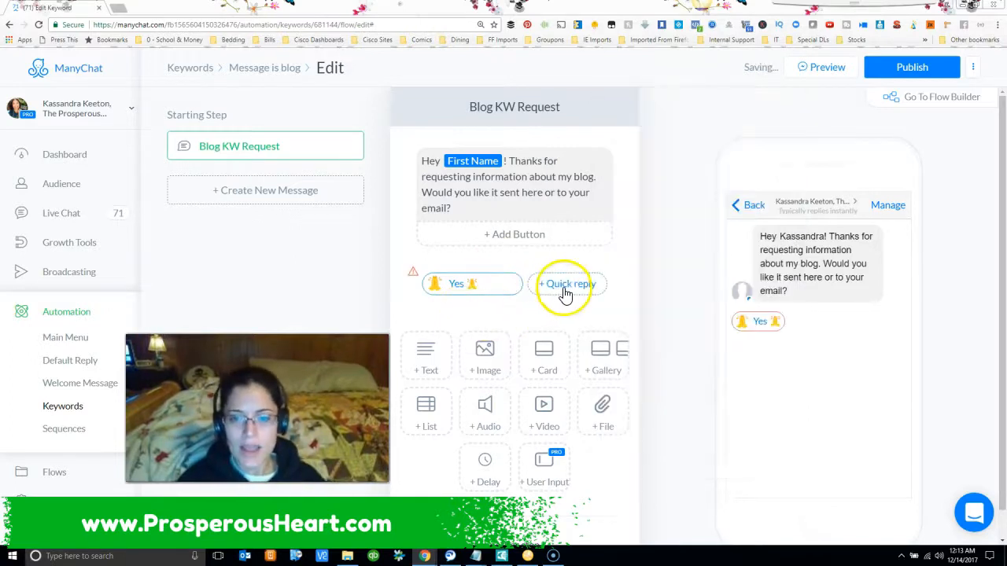
click(566, 284)
text(Here Plea)
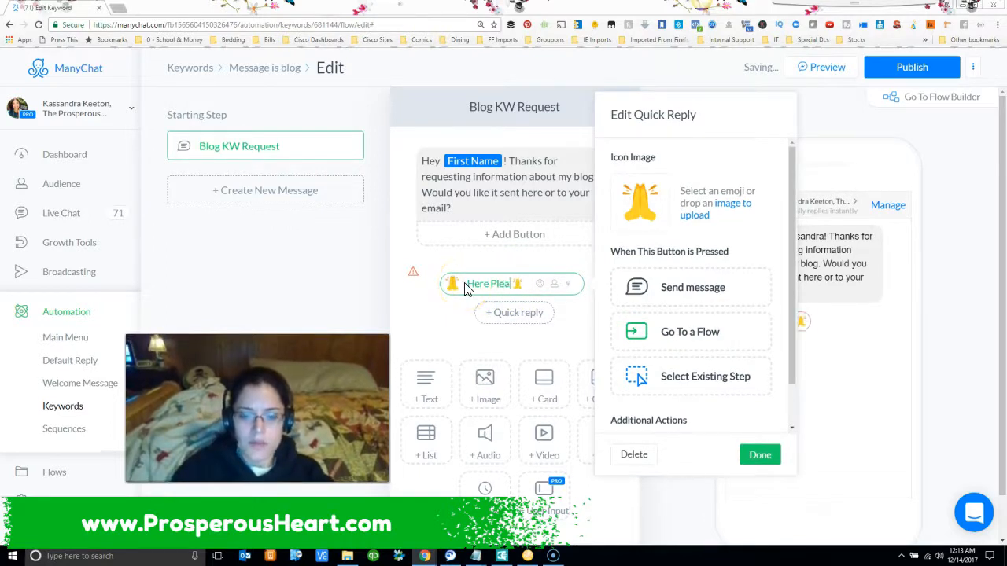
Step: Add a second quick reply 'Email Please' with a sunglasses-face icon
click(515, 311)
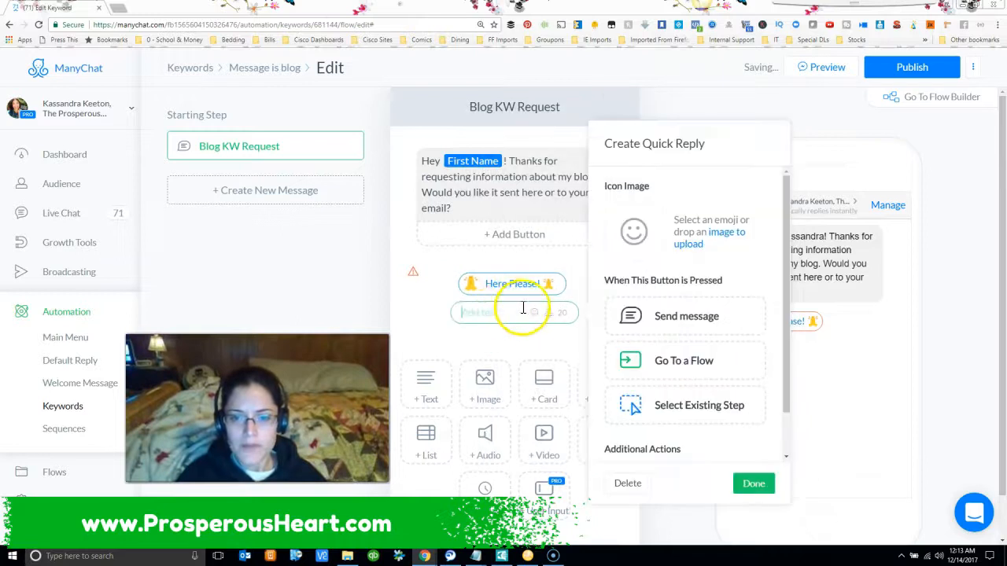
click(634, 232)
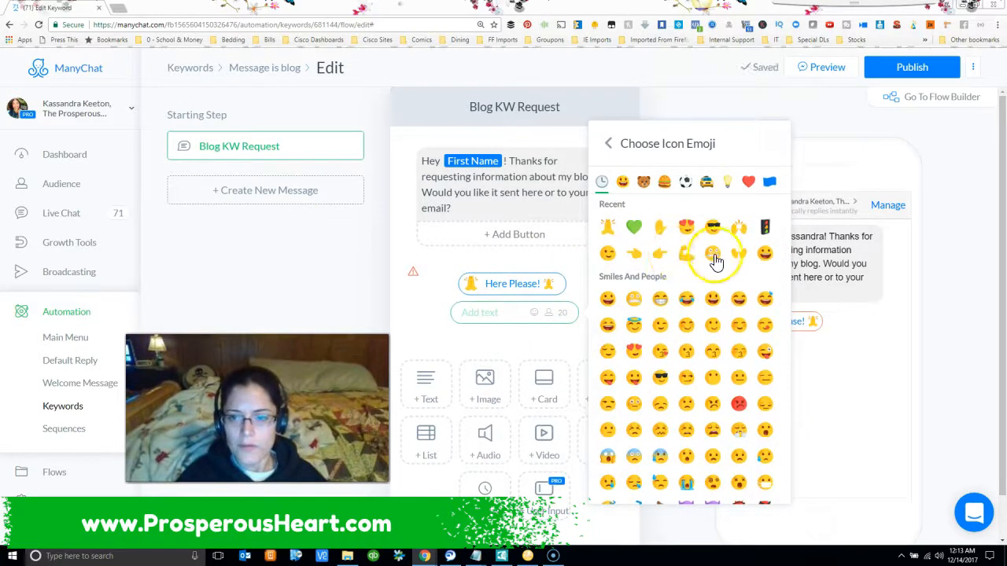
click(712, 255)
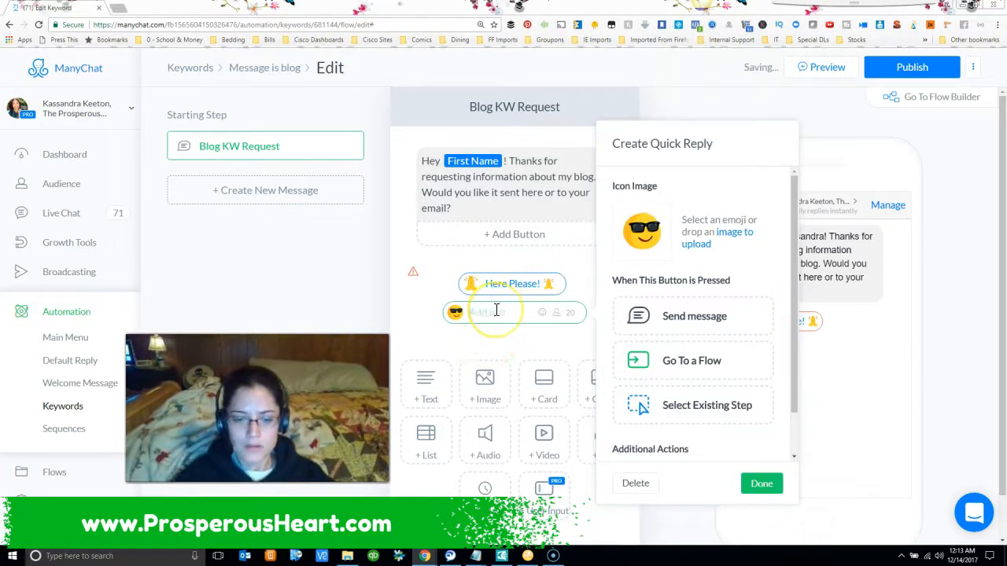
text(Email Please)
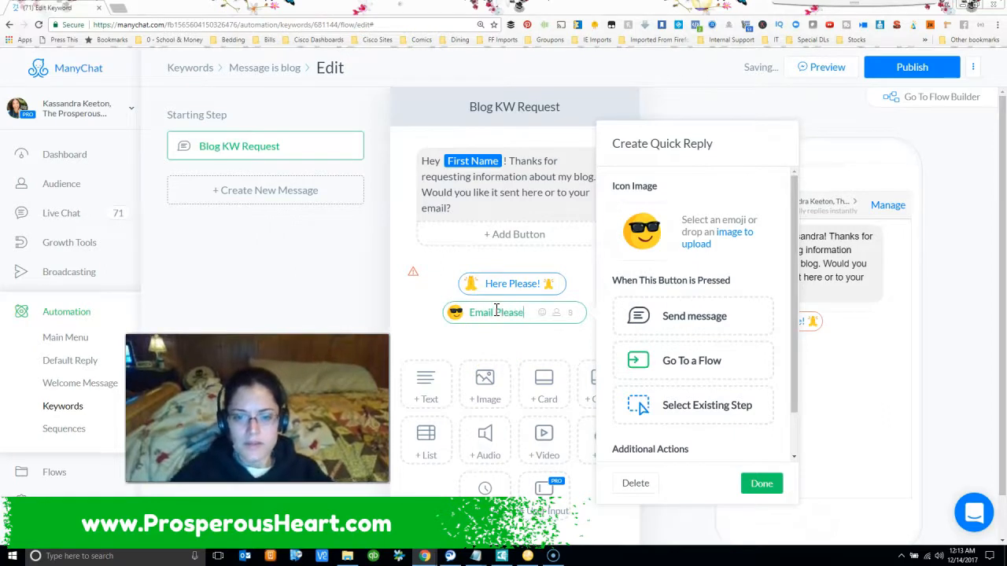
click(761, 483)
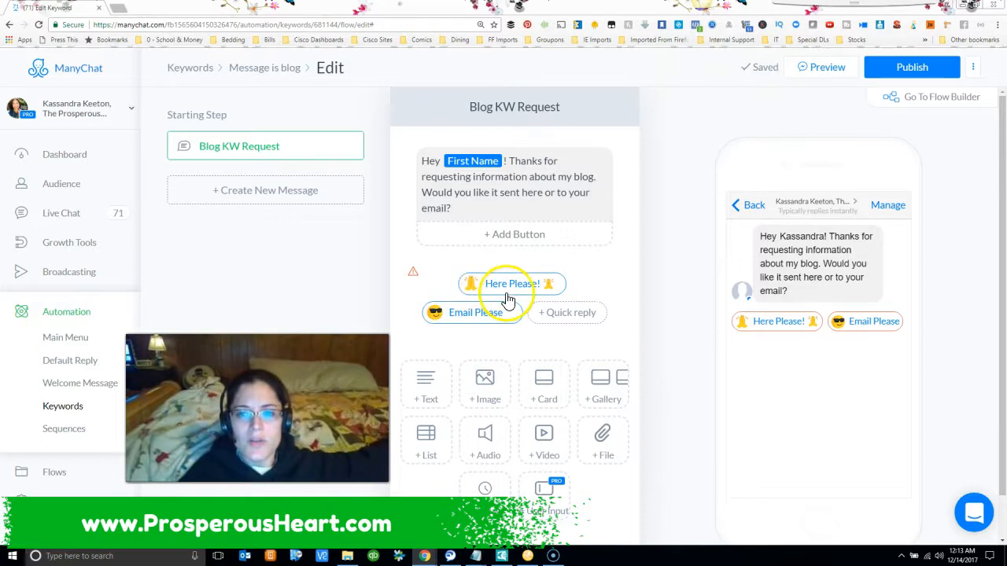
click(509, 284)
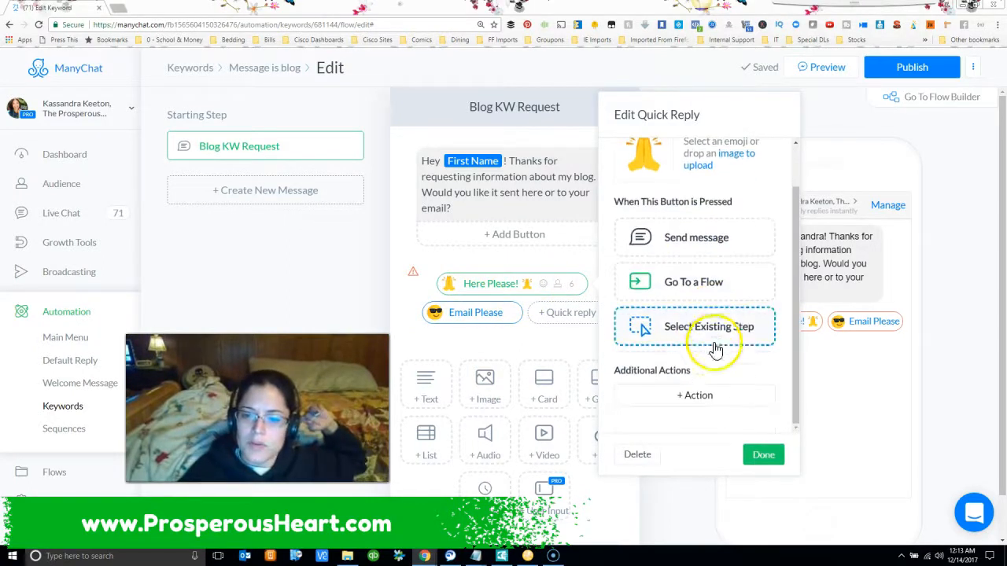
Step: Attach a Notify Admins action via Messenger to the 'Here Please!' reply
click(694, 395)
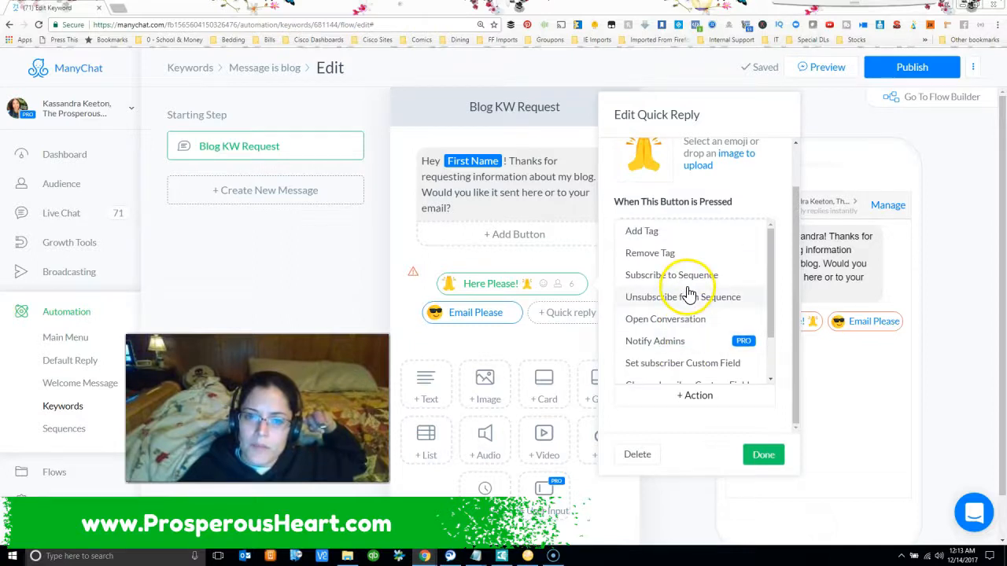
mouse_move(705, 258)
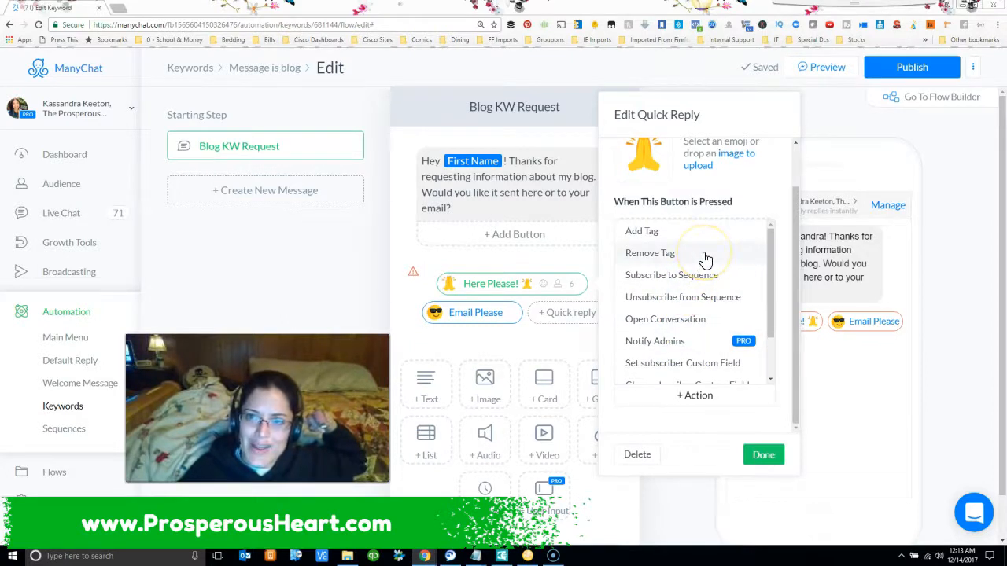
scroll(down, 3)
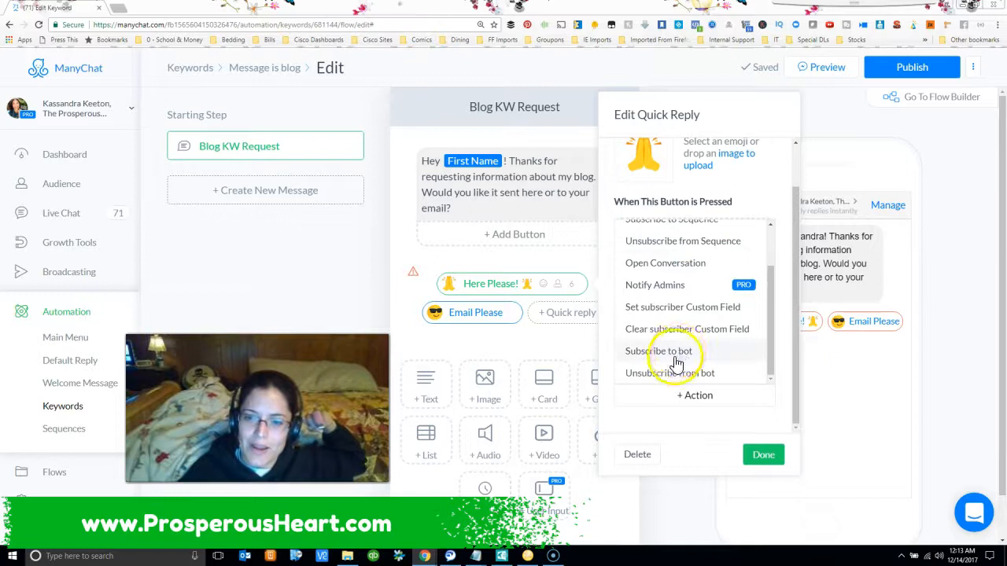
mouse_move(679, 285)
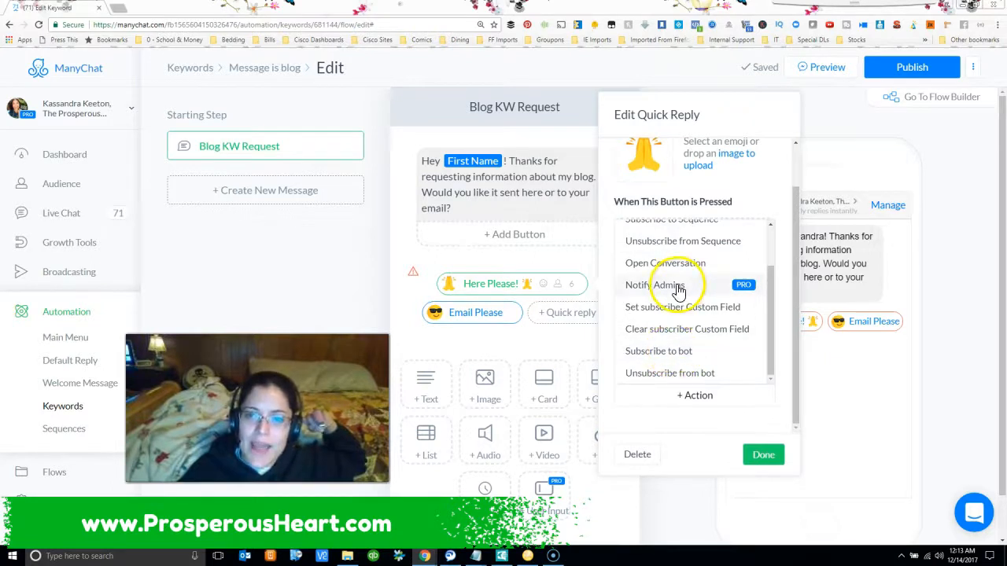
click(658, 285)
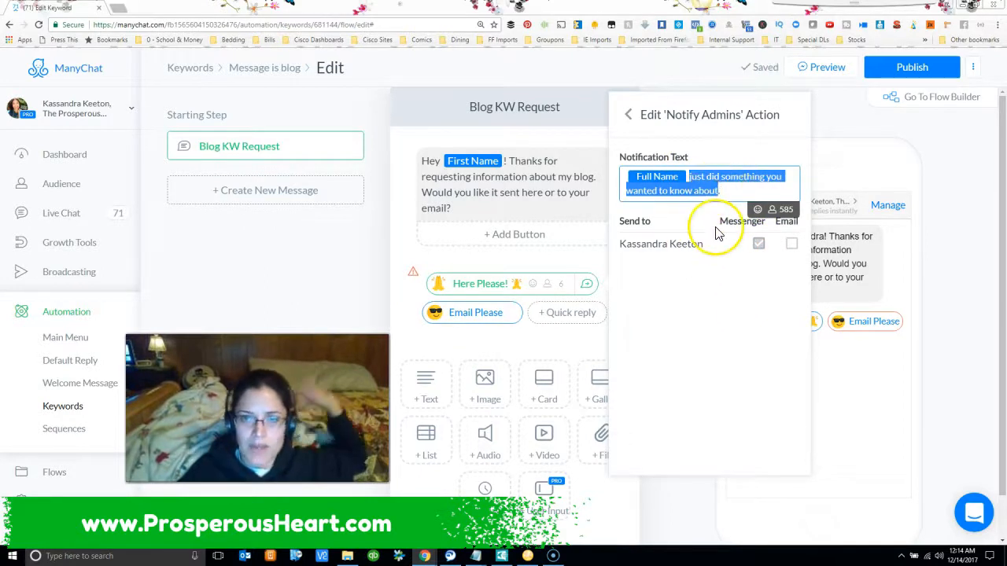
mouse_move(664, 141)
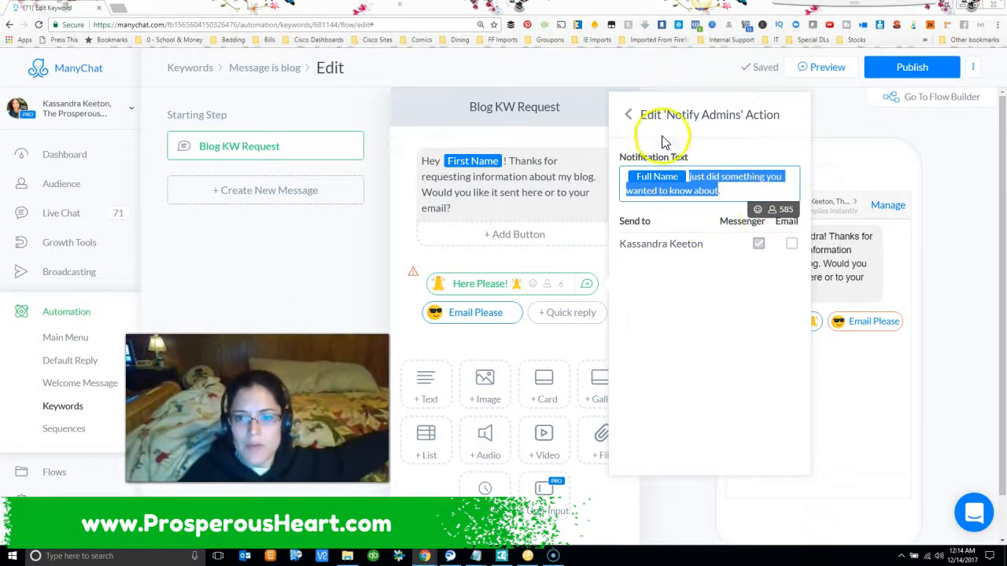
click(628, 113)
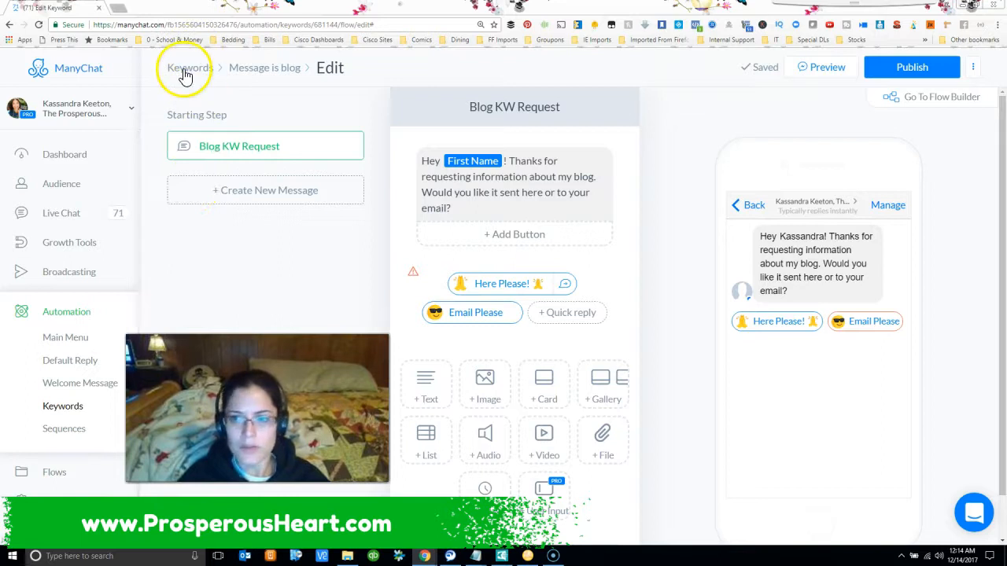
Step: From the keyword list, open the AMVS KW OptIn flow and its 'Don't Send Here' step
click(186, 68)
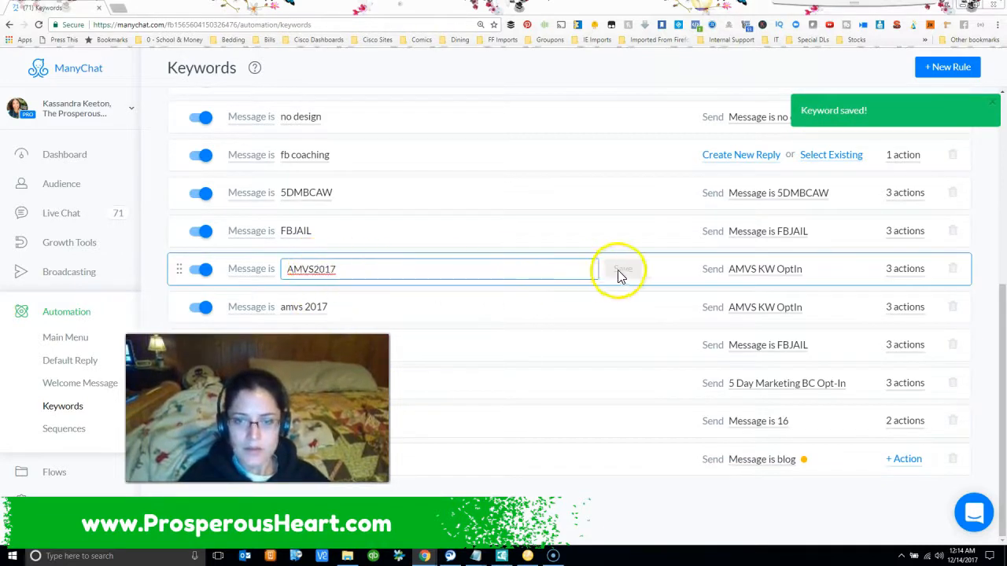
click(621, 267)
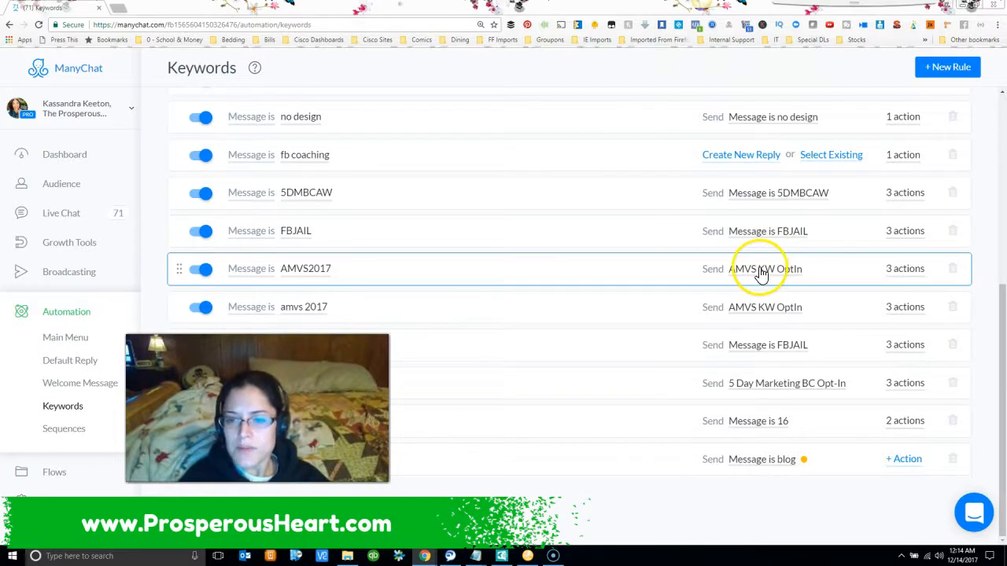
click(765, 267)
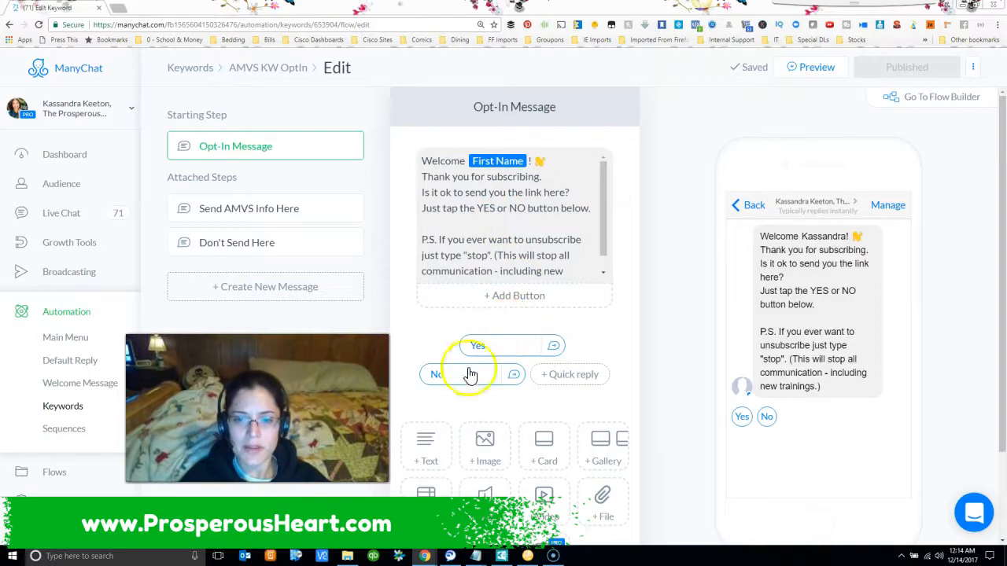
click(264, 208)
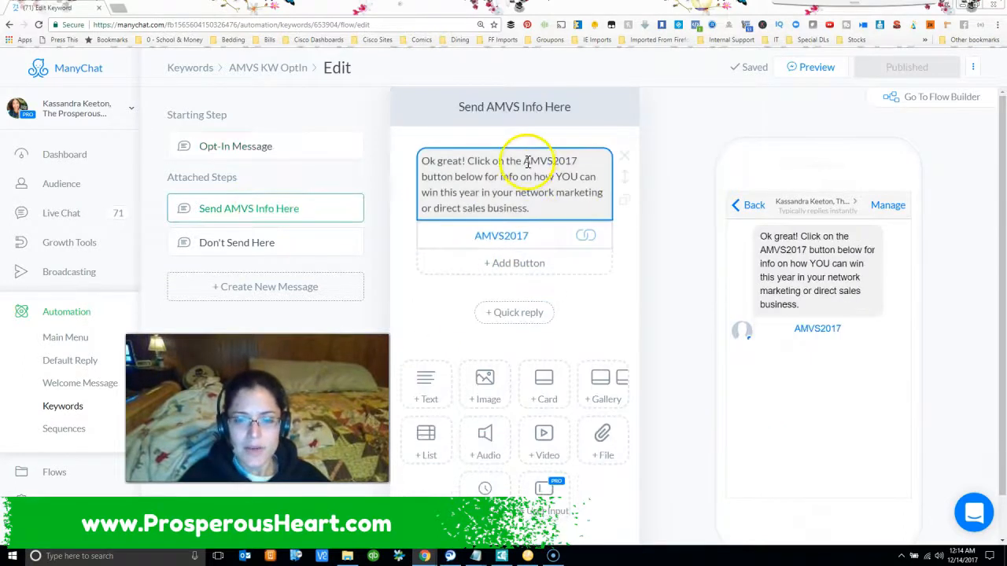
click(236, 242)
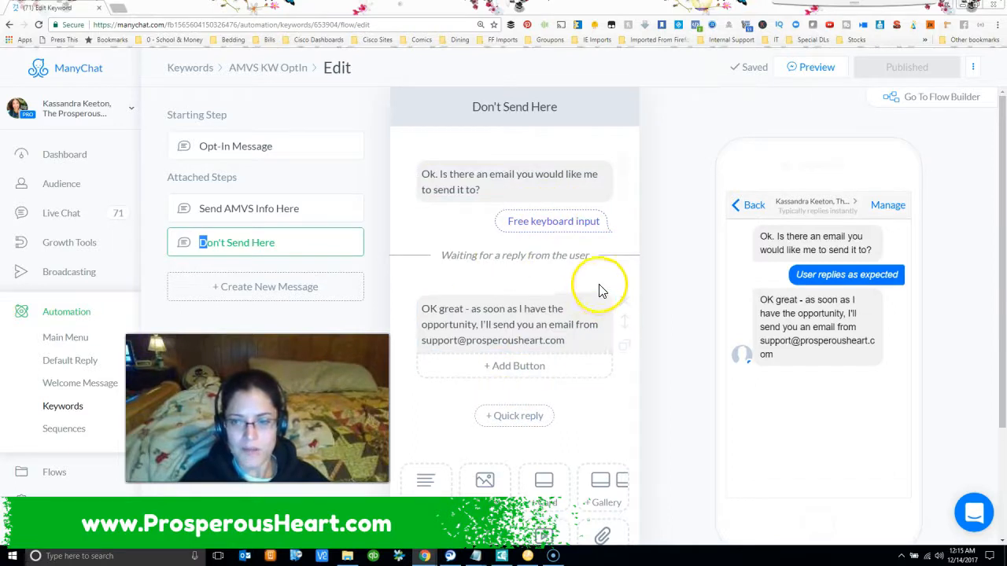
mouse_move(591, 296)
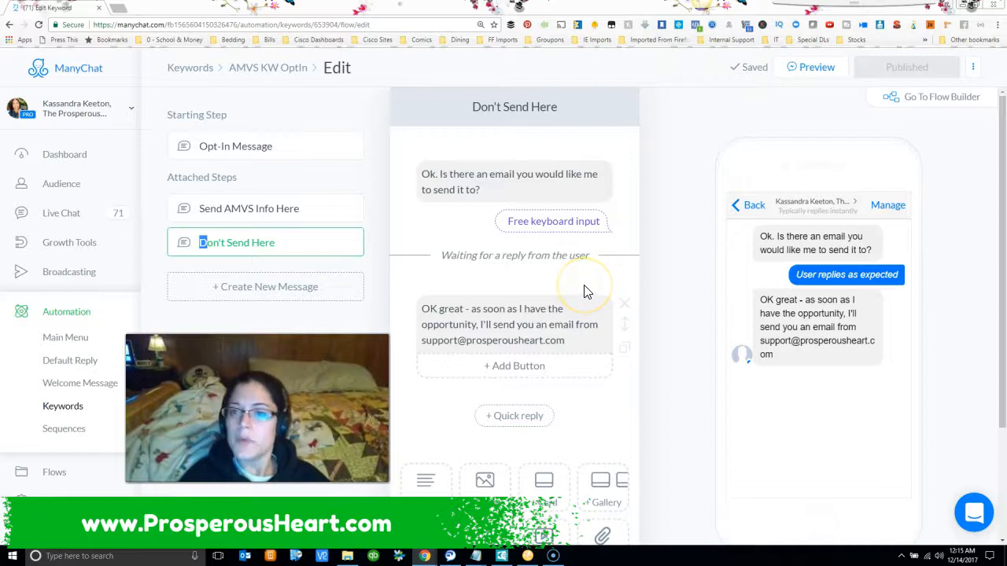
mouse_move(380, 165)
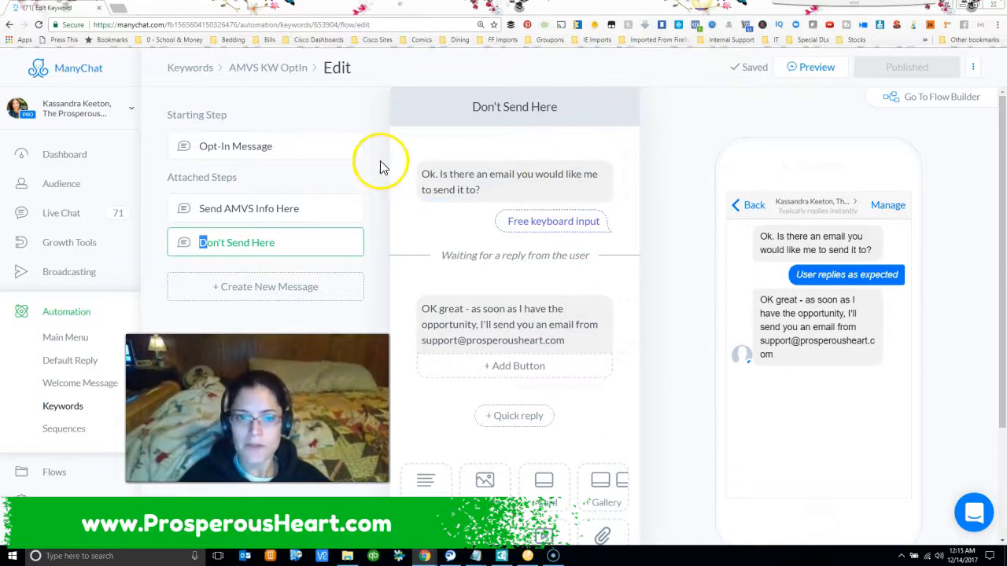
Step: Show the AMVS flow's Opt-In Message with its Yes and No quick replies
click(236, 145)
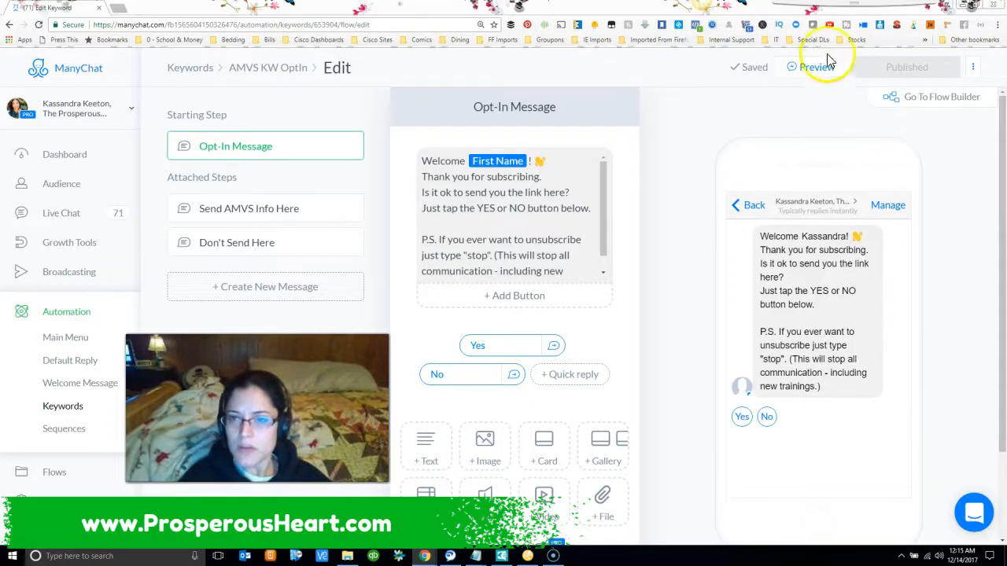
click(817, 66)
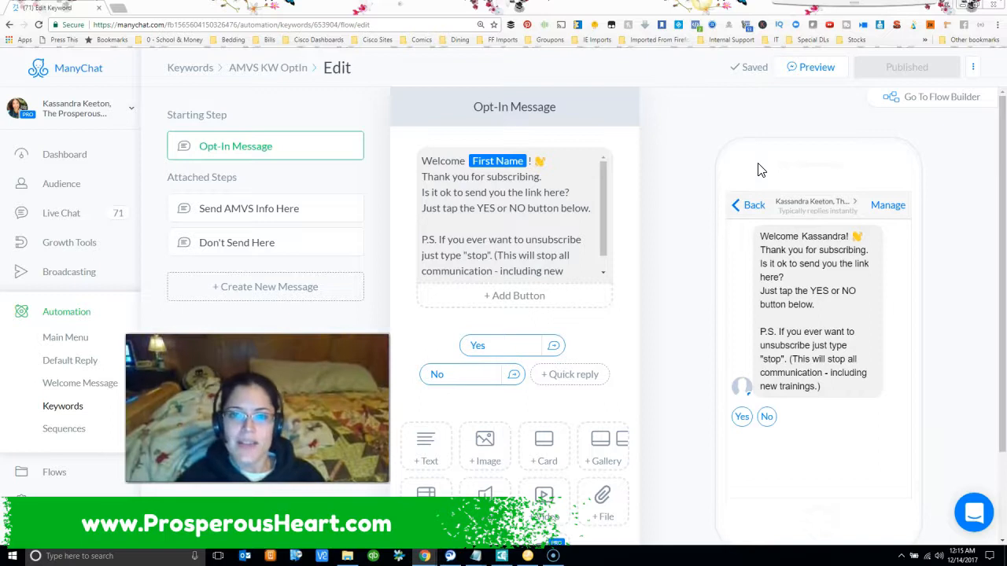
mouse_move(625, 212)
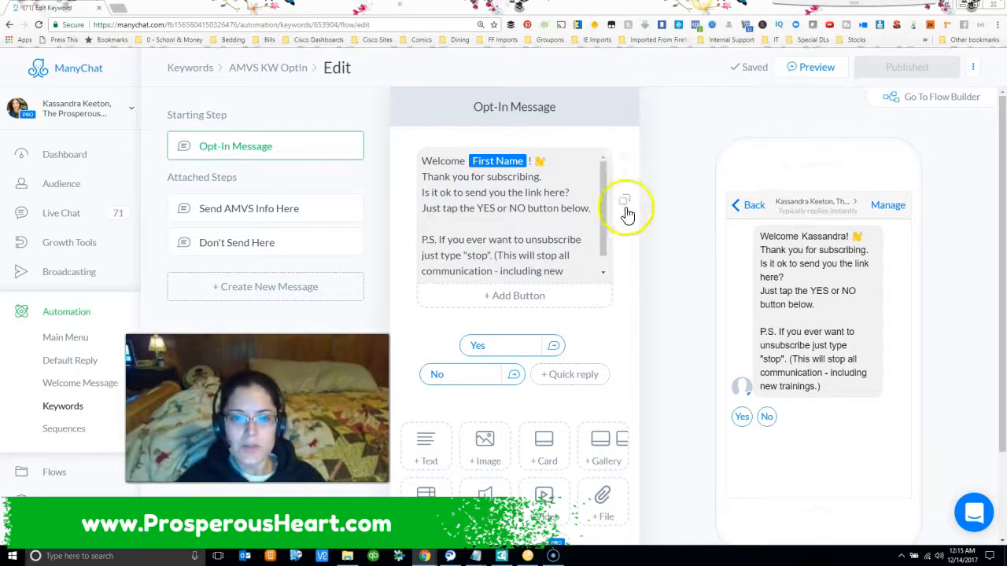